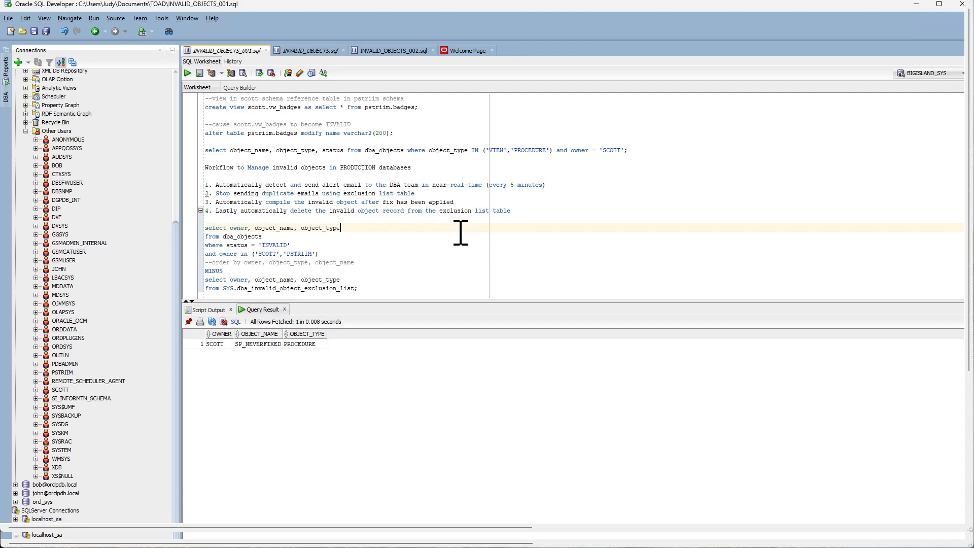
{"action": "mouse_move", "coordinate": [434, 111]}
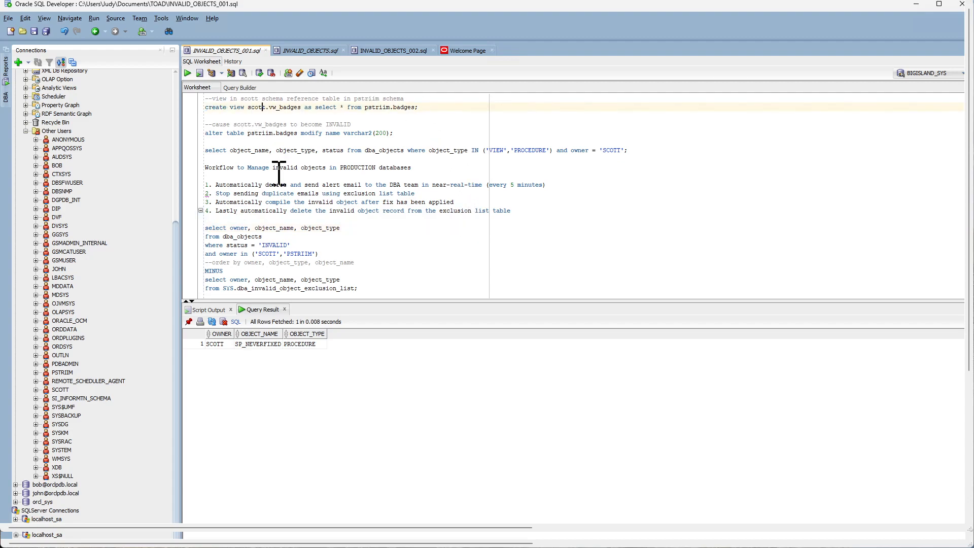
{"action": "mouse_move", "coordinate": [290, 132]}
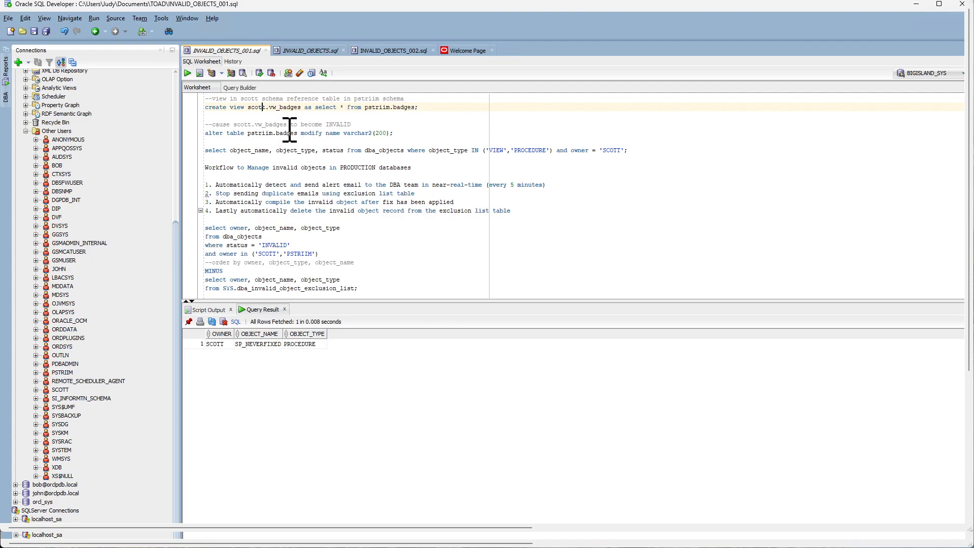
{"action": "mouse_move", "coordinate": [313, 210]}
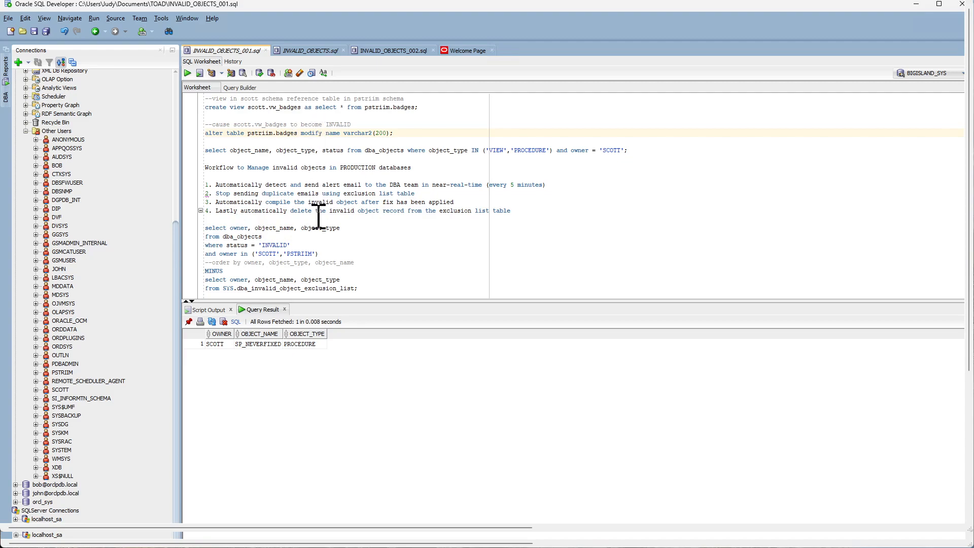
{"action": "mouse_move", "coordinate": [352, 171]}
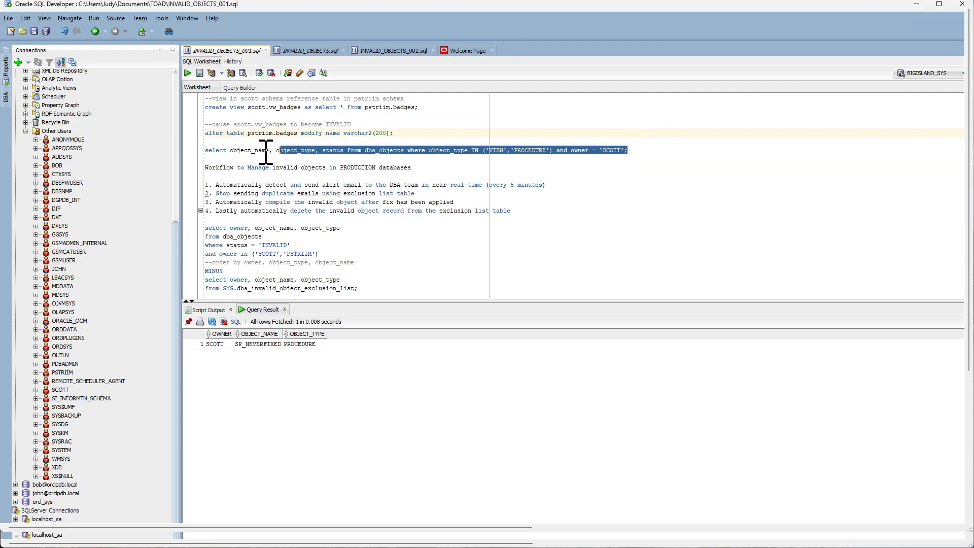
Run the SCOTT object status query, then widen PSTRIIM.BADGES name to varchar2(200).
{"action": "left_click", "coordinate": [187, 73]}
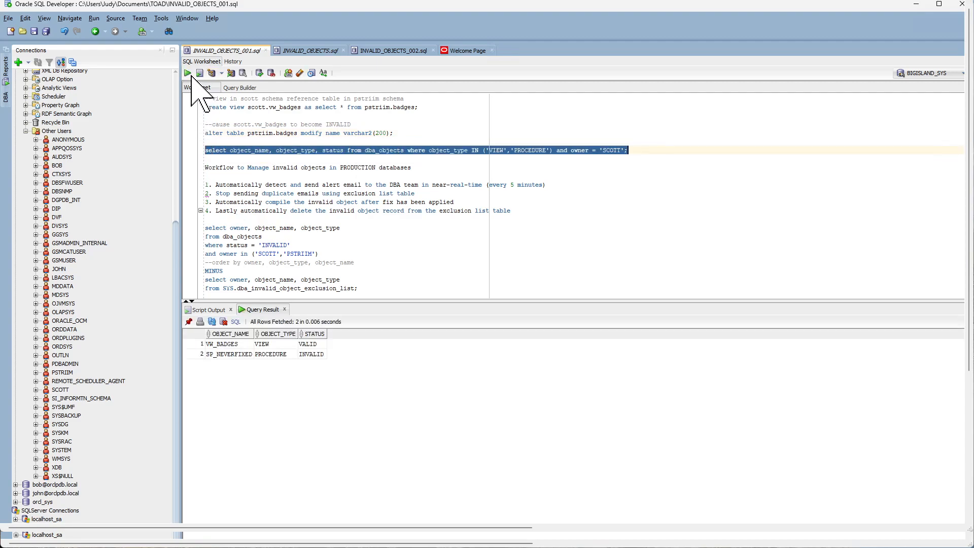
{"action": "mouse_move", "coordinate": [363, 429]}
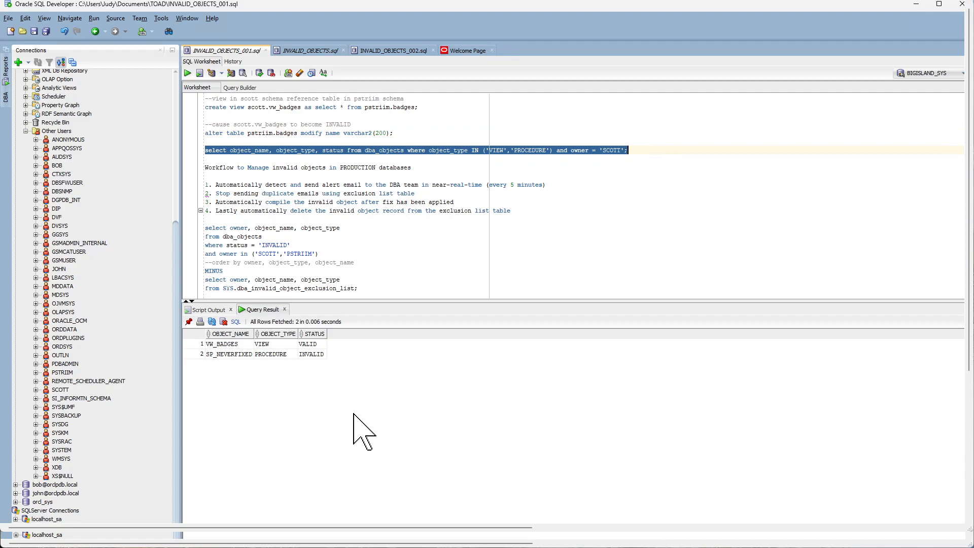
{"action": "mouse_move", "coordinate": [500, 252]}
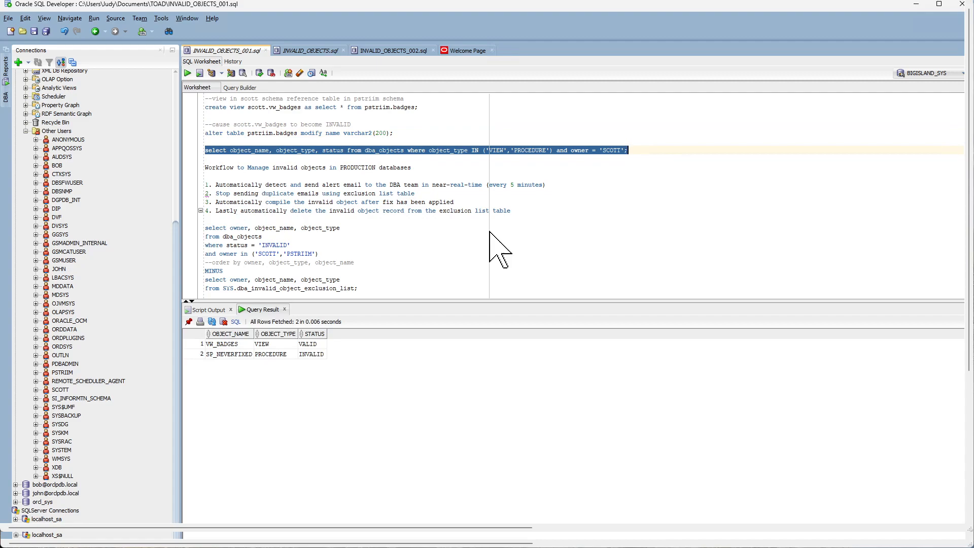
{"action": "left_click", "coordinate": [299, 133]}
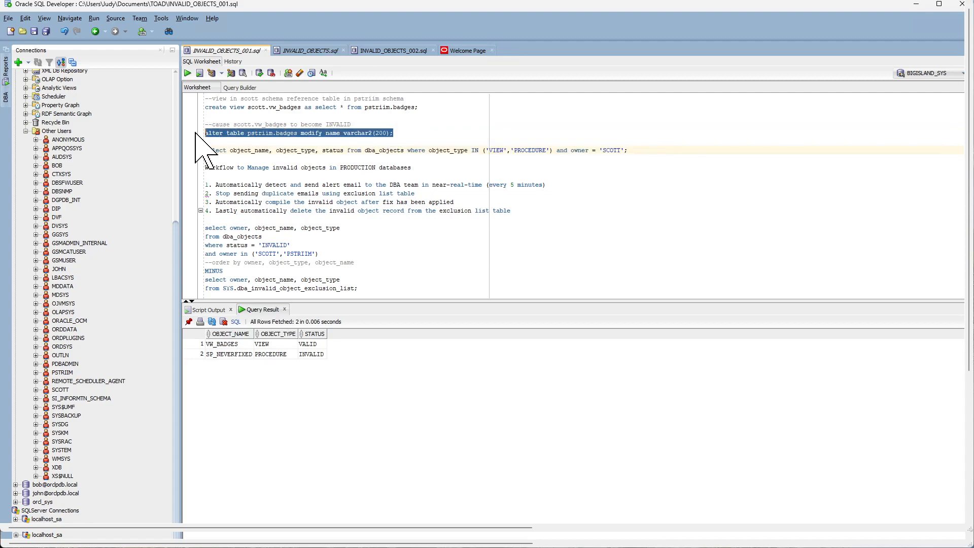
{"action": "left_click", "coordinate": [199, 72]}
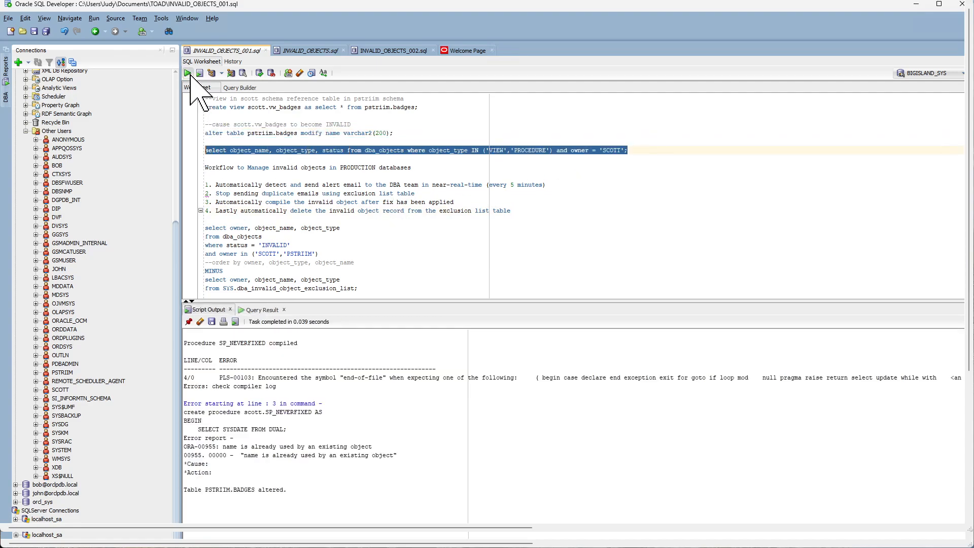
Re-run the dba_objects status query and select the now-INVALID VW_BADGES row.
{"action": "left_click", "coordinate": [188, 72]}
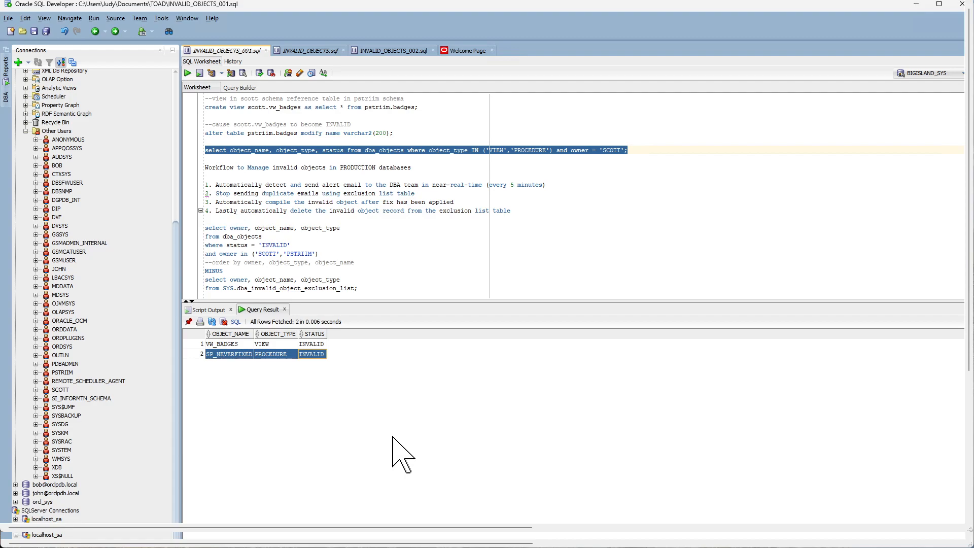
{"action": "left_click", "coordinate": [222, 343]}
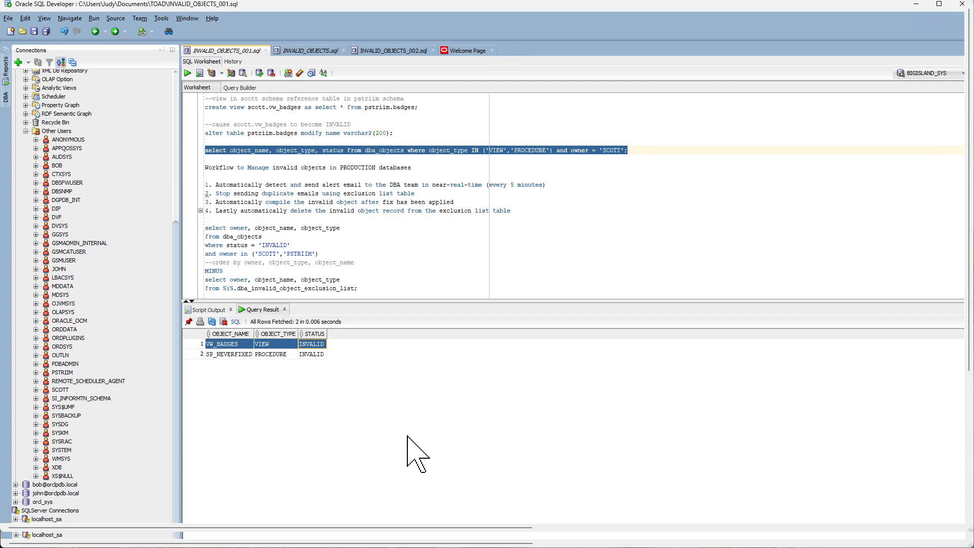
{"action": "mouse_move", "coordinate": [422, 410]}
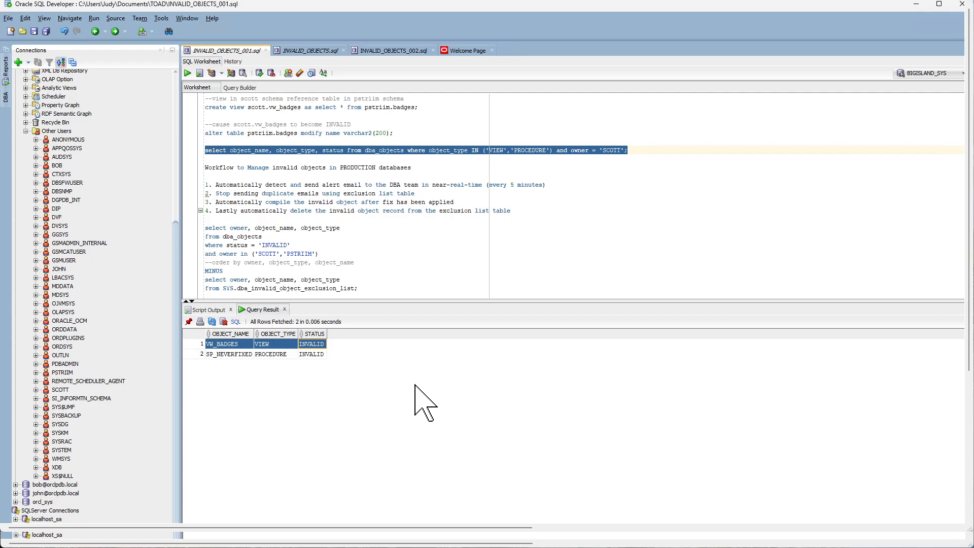
{"action": "mouse_move", "coordinate": [405, 292]}
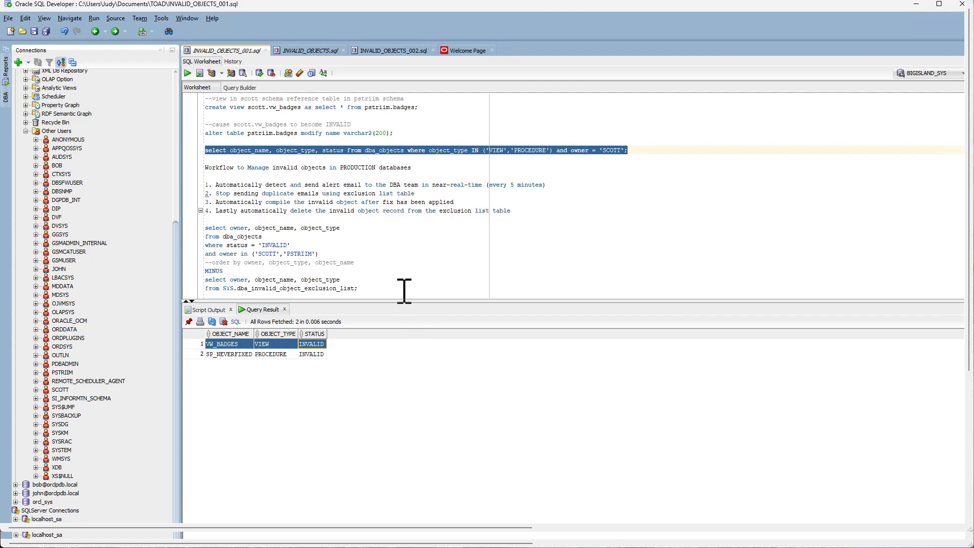
Show INVALID_OBJECTS.sql, scrolled up to the exclusion list table DDL and insert.
{"action": "left_click", "coordinate": [309, 50]}
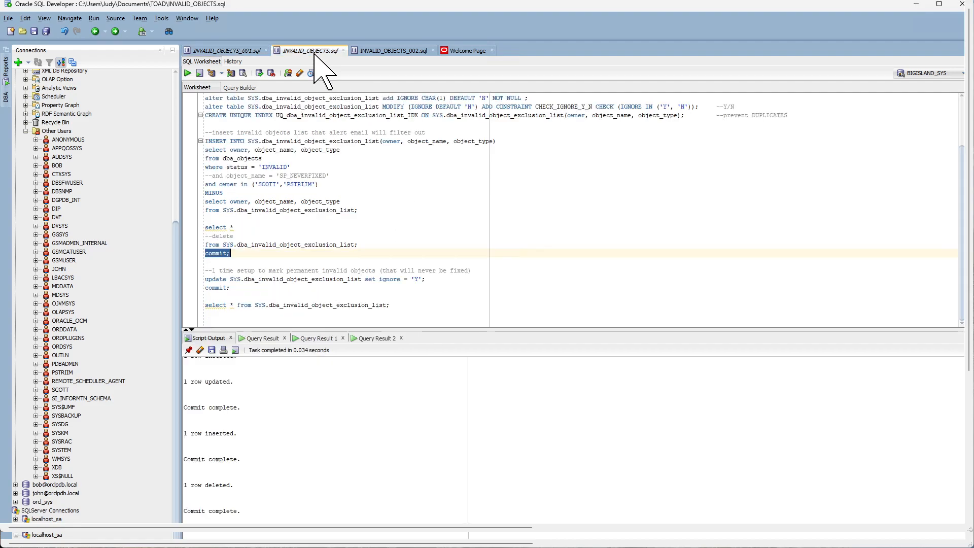
{"action": "scroll", "scroll_direction": "up", "scroll_amount": 3}
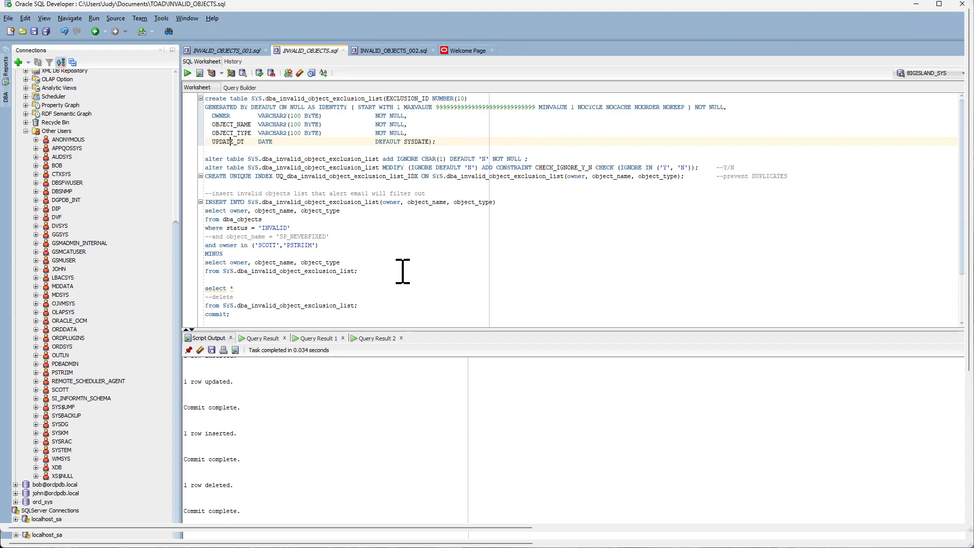
{"action": "mouse_move", "coordinate": [409, 160]}
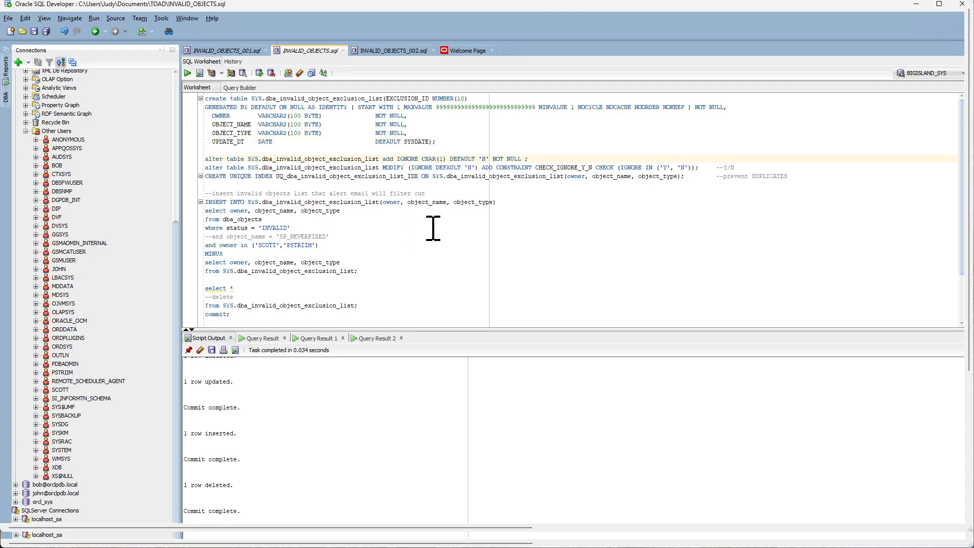
{"action": "mouse_move", "coordinate": [590, 172]}
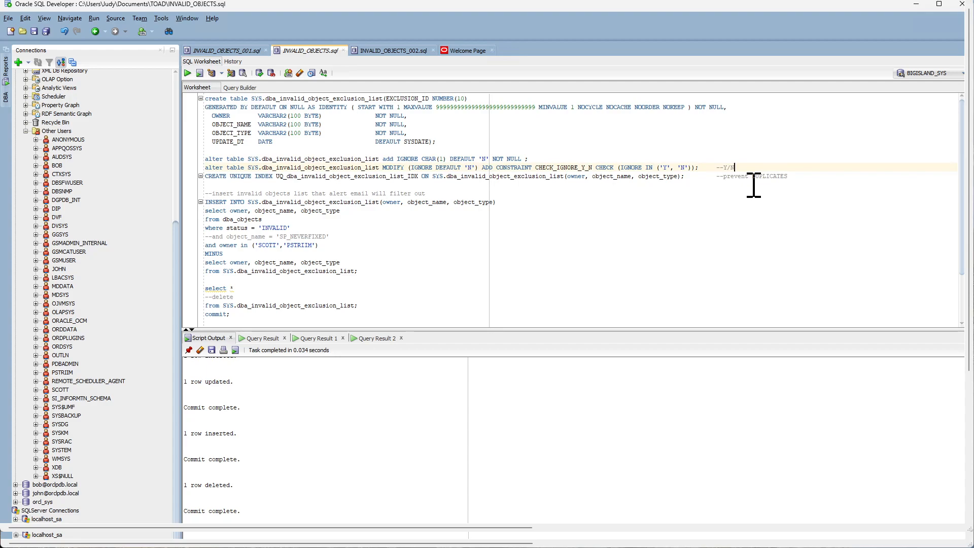
{"action": "mouse_move", "coordinate": [547, 272]}
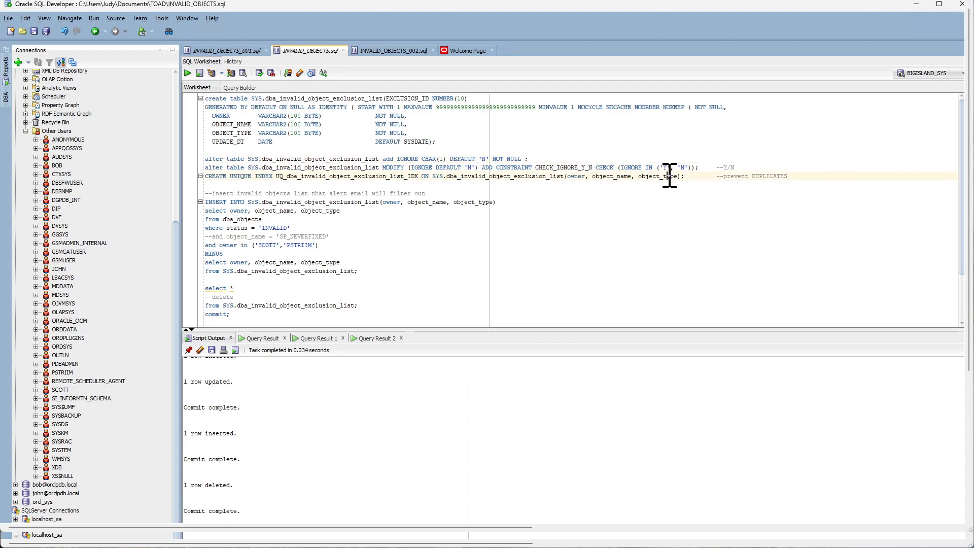
{"action": "mouse_move", "coordinate": [747, 188]}
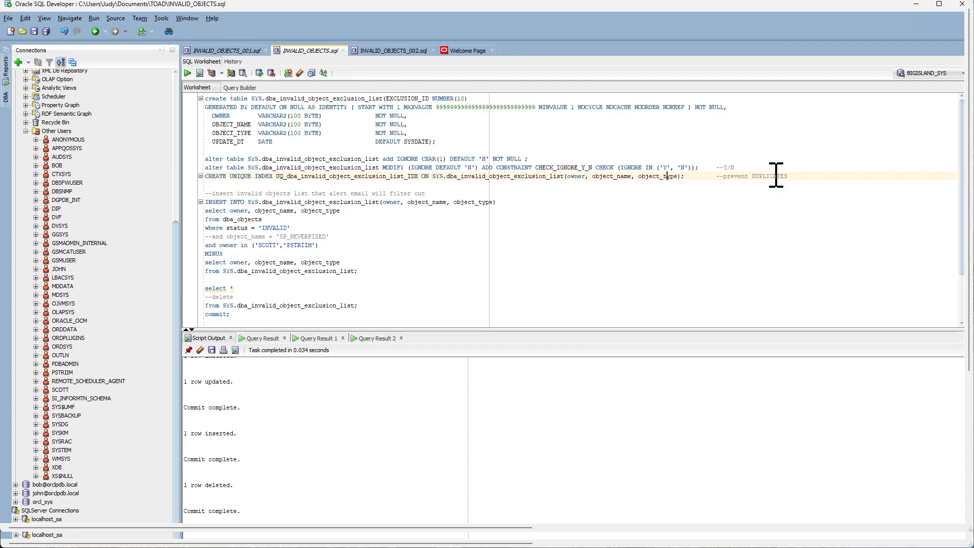
{"action": "mouse_move", "coordinate": [566, 249]}
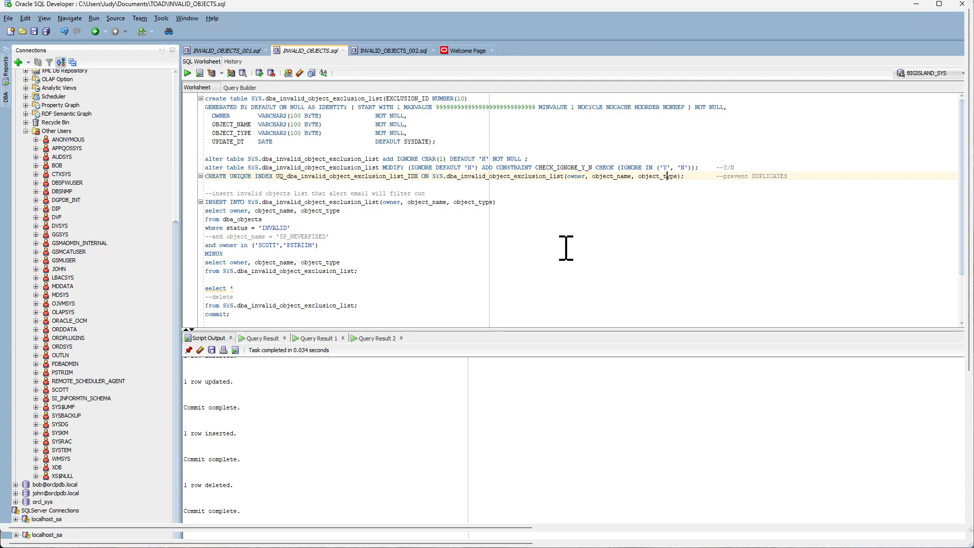
{"action": "mouse_move", "coordinate": [545, 246]}
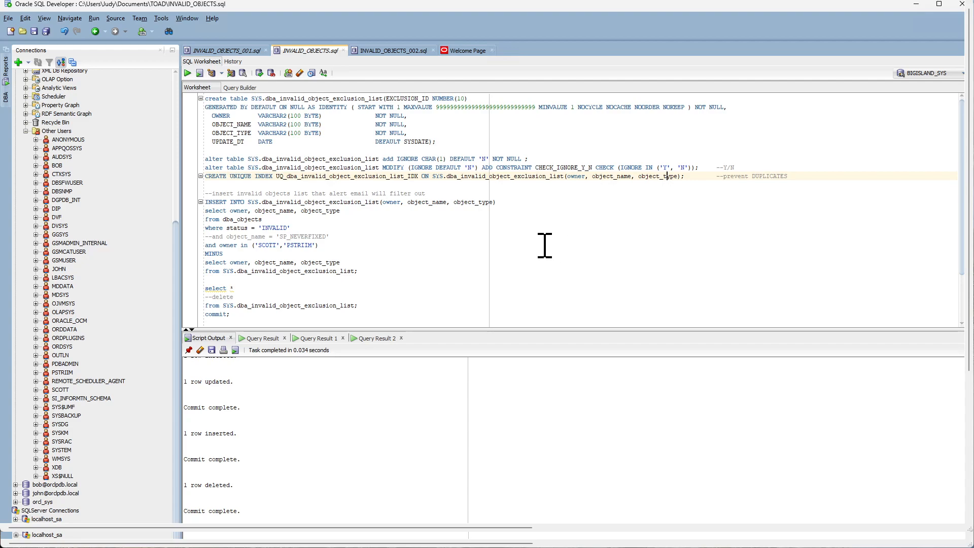
{"action": "mouse_move", "coordinate": [357, 246]}
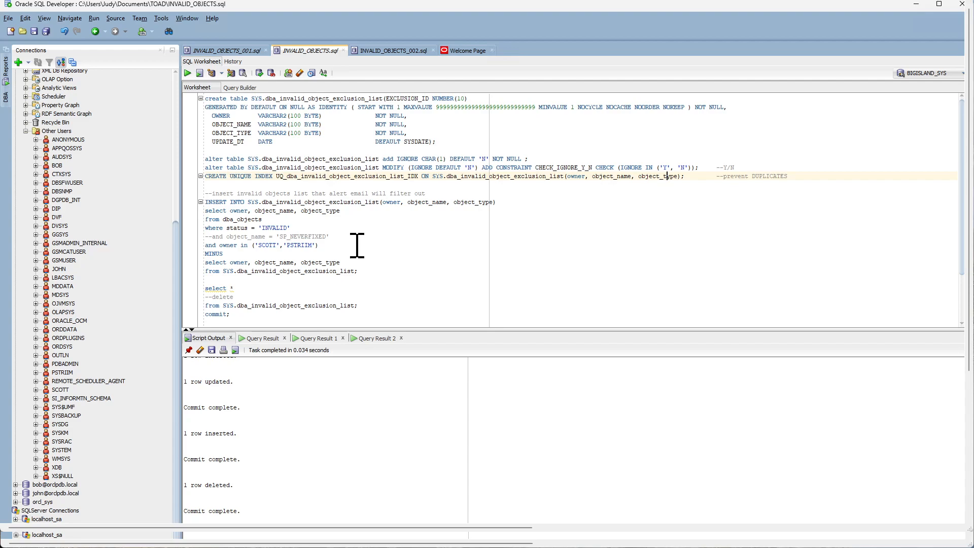
{"action": "mouse_move", "coordinate": [403, 158]}
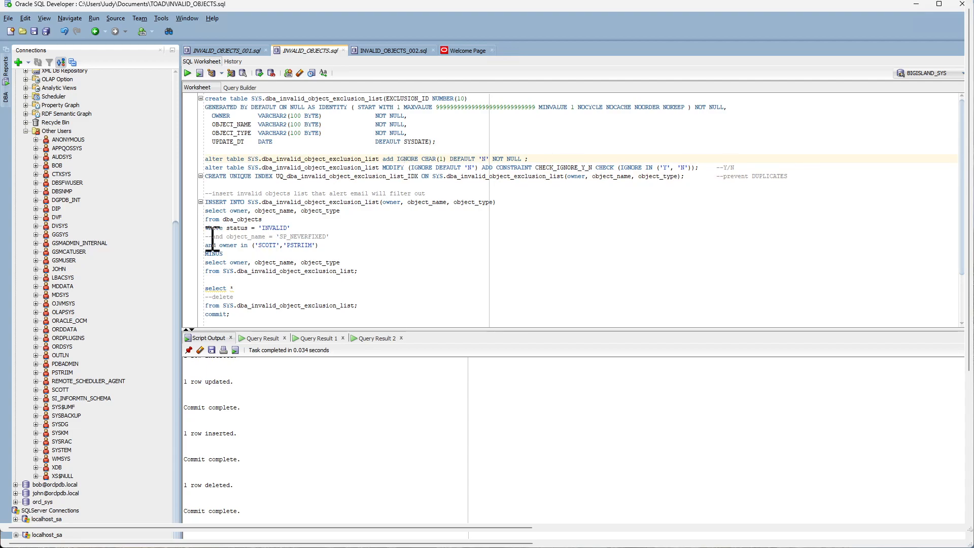
Look up invalid SP_NEVERFIXED and insert it into the exclusion list.
{"action": "left_click", "coordinate": [224, 51]}
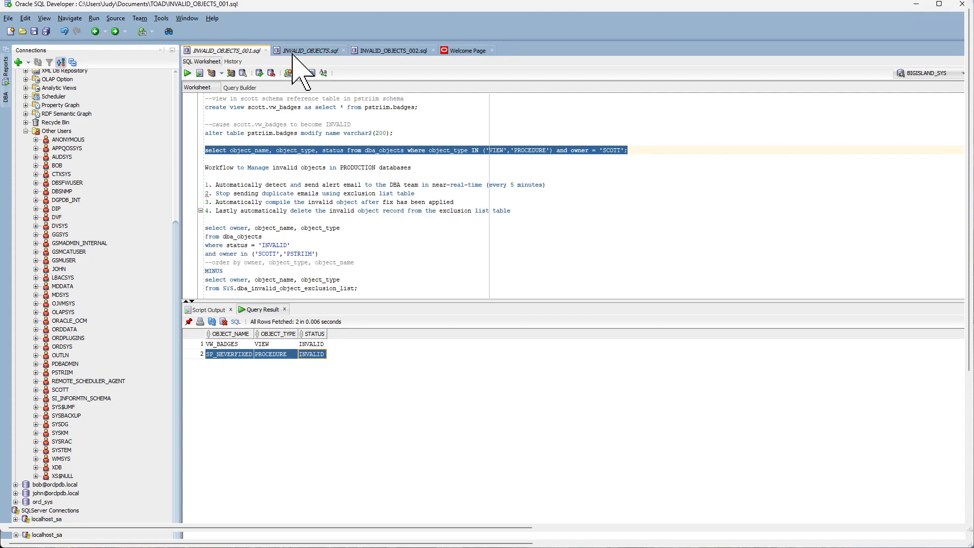
{"action": "left_click", "coordinate": [309, 51]}
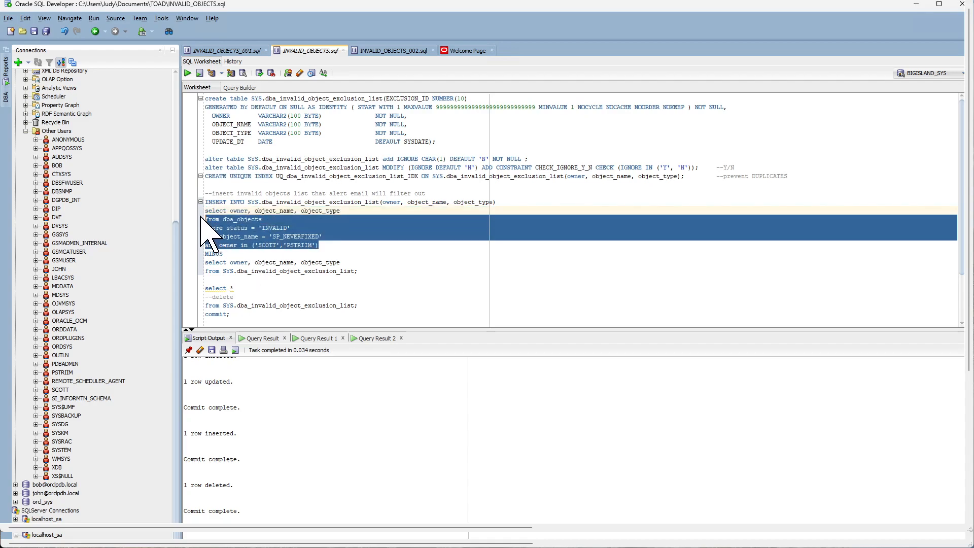
{"action": "left_click", "coordinate": [199, 72]}
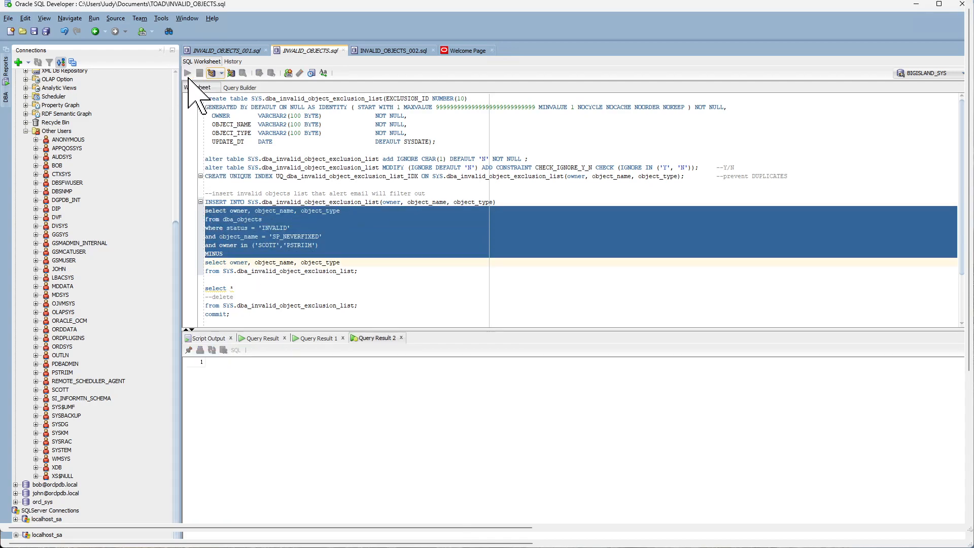
{"action": "left_click", "coordinate": [188, 73]}
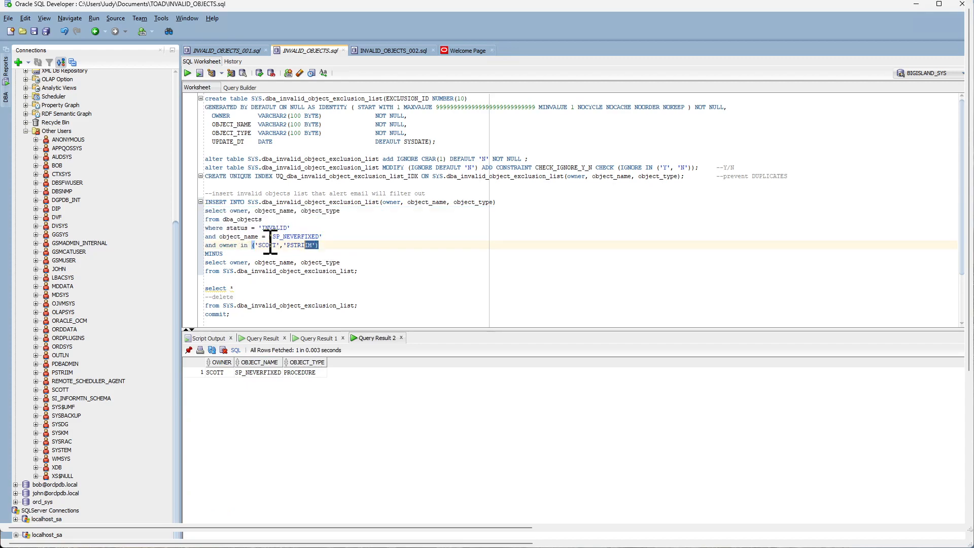
{"action": "left_click", "coordinate": [199, 73]}
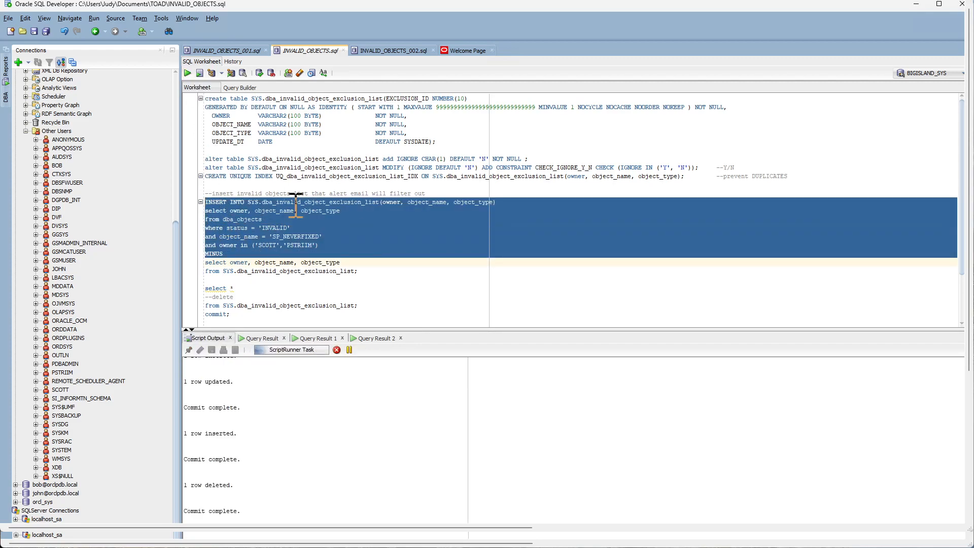
{"action": "left_click", "coordinate": [200, 72]}
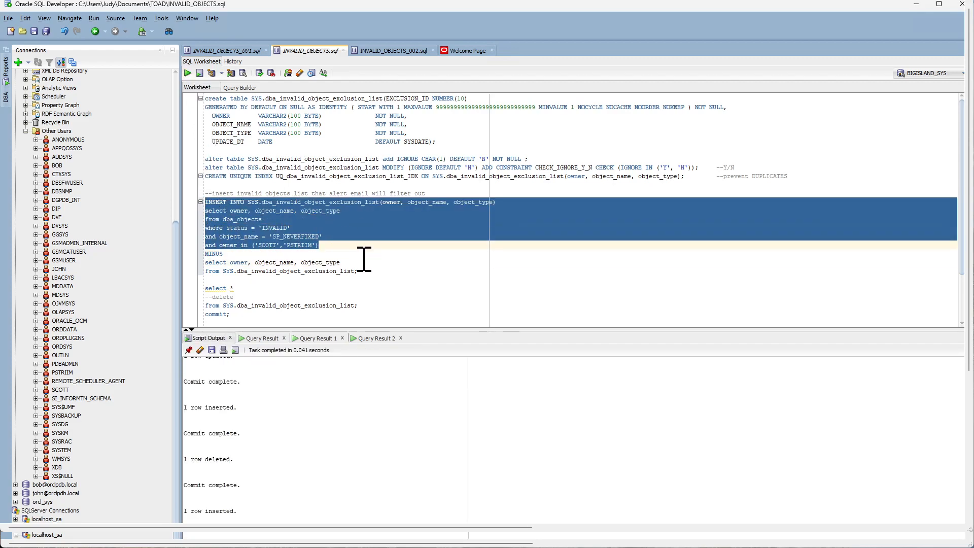
{"action": "mouse_move", "coordinate": [271, 309]}
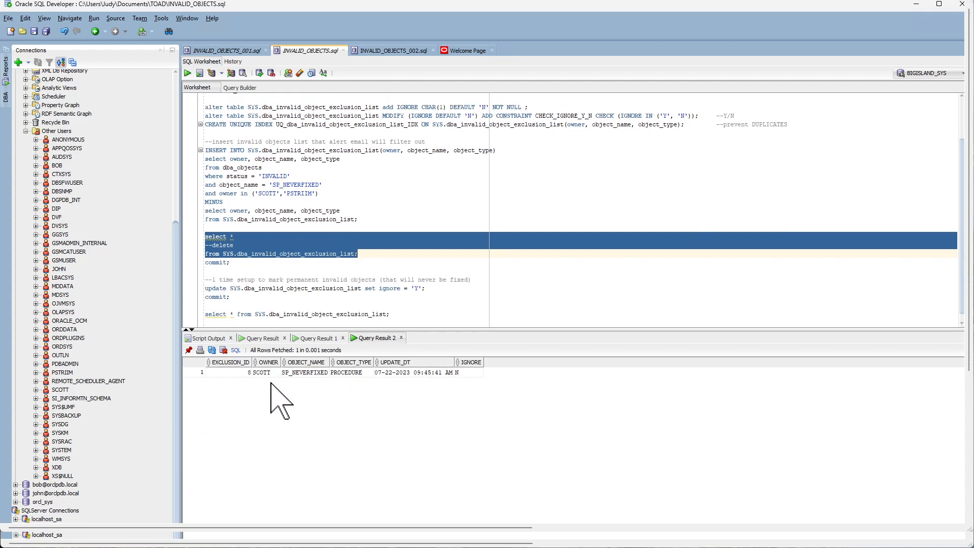
{"action": "mouse_move", "coordinate": [482, 391]}
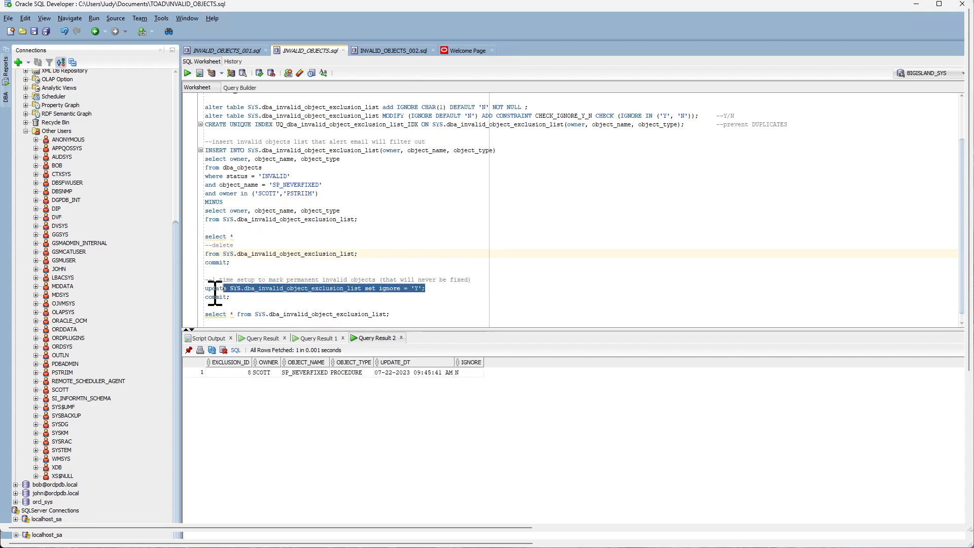
Set ignore = 'Y' on the exclusion list entries and commit.
{"action": "left_click", "coordinate": [199, 72]}
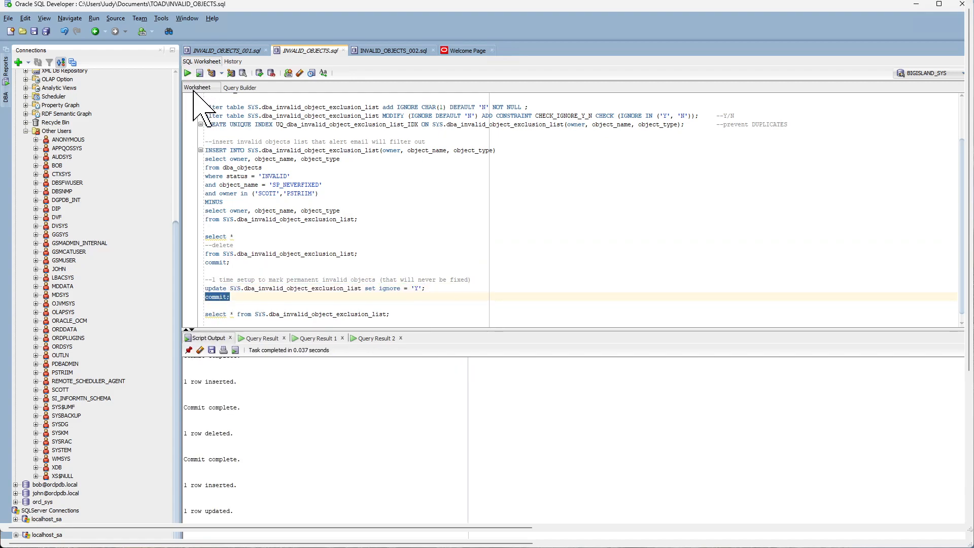
{"action": "left_click", "coordinate": [188, 73]}
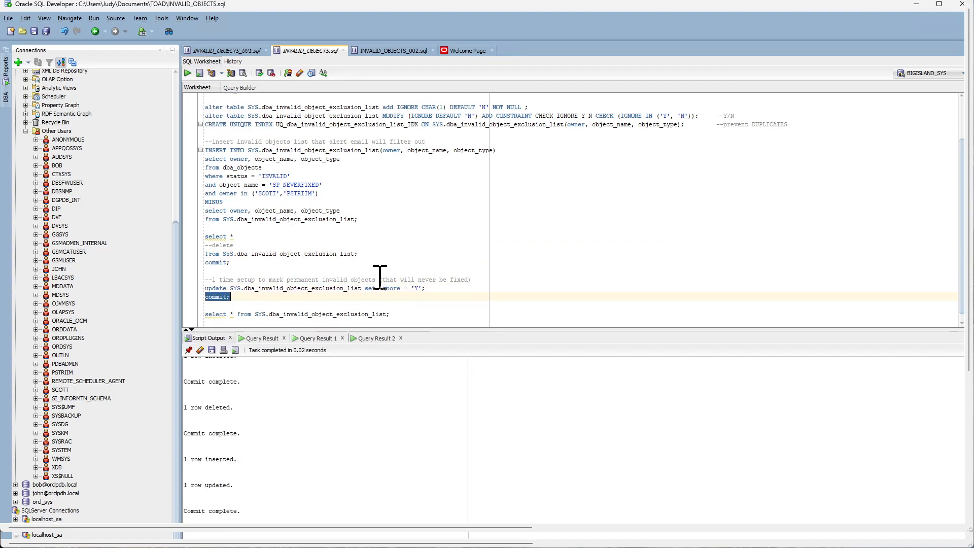
{"action": "left_click", "coordinate": [224, 50]}
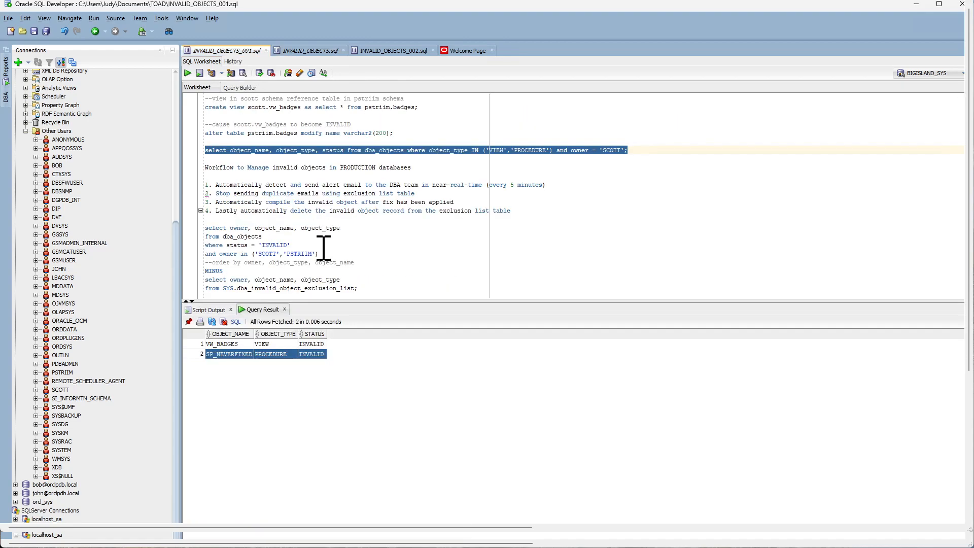
{"action": "mouse_move", "coordinate": [404, 279]}
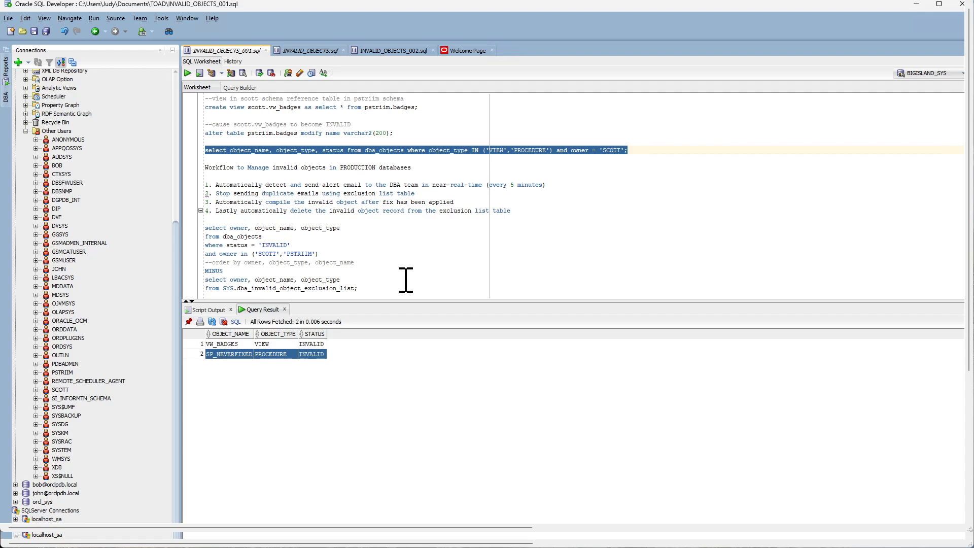
{"action": "mouse_move", "coordinate": [313, 260]}
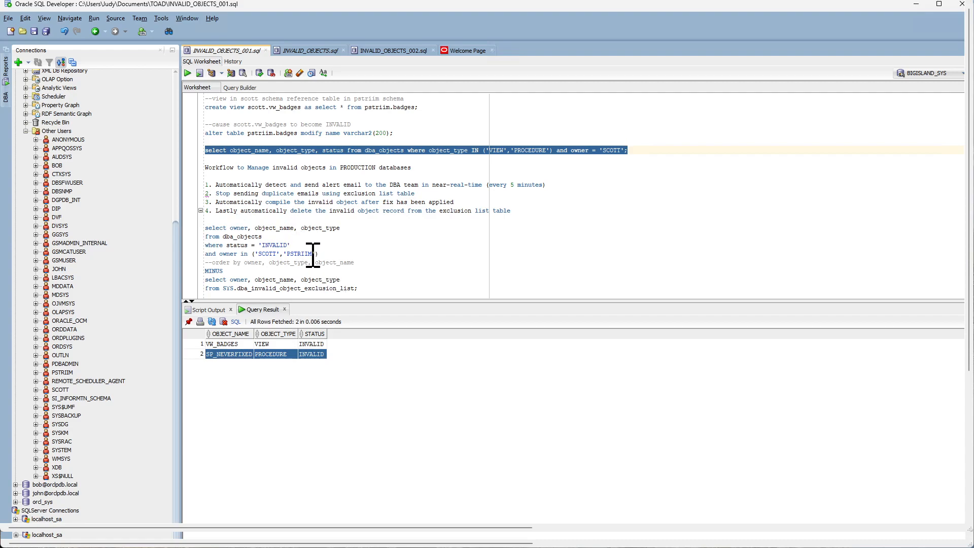
{"action": "mouse_move", "coordinate": [328, 259]}
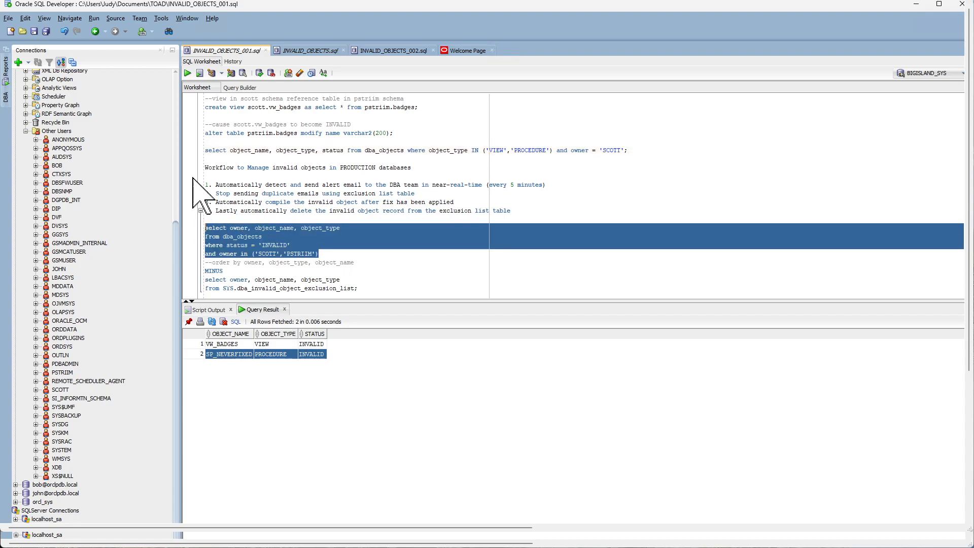
Run the invalid-objects query, then its MINUS exclusion-list version leaving only VW_BADGES.
{"action": "left_click", "coordinate": [199, 73]}
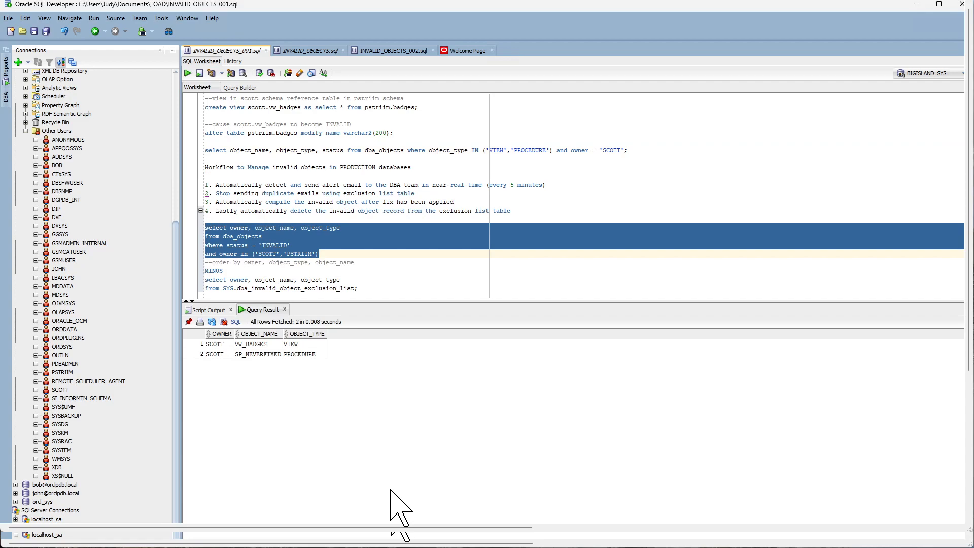
{"action": "mouse_move", "coordinate": [238, 391]}
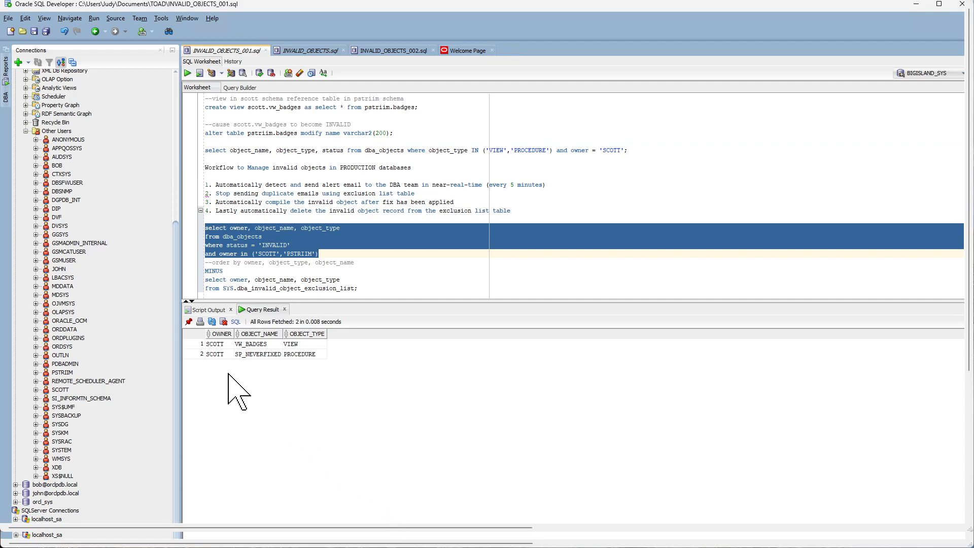
{"action": "left_click", "coordinate": [254, 353]}
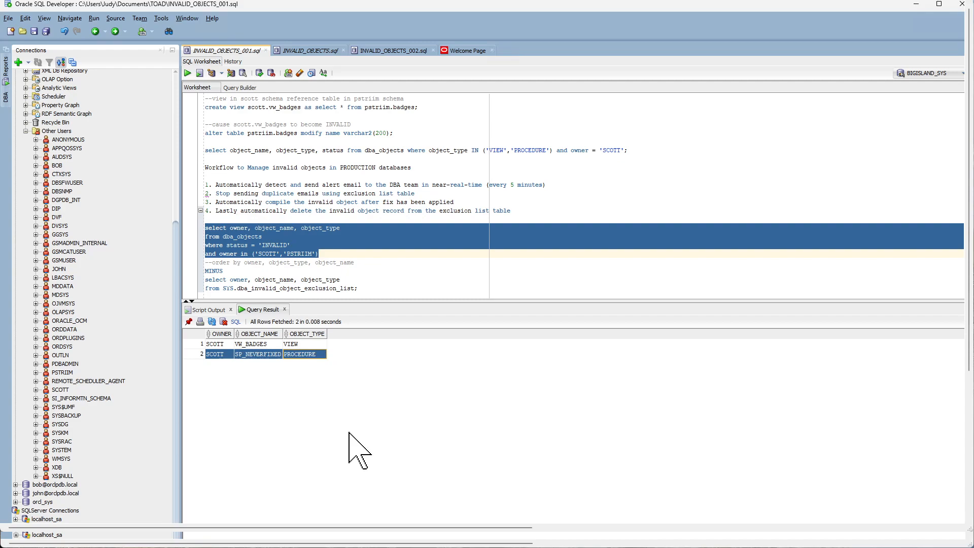
{"action": "mouse_move", "coordinate": [379, 453]}
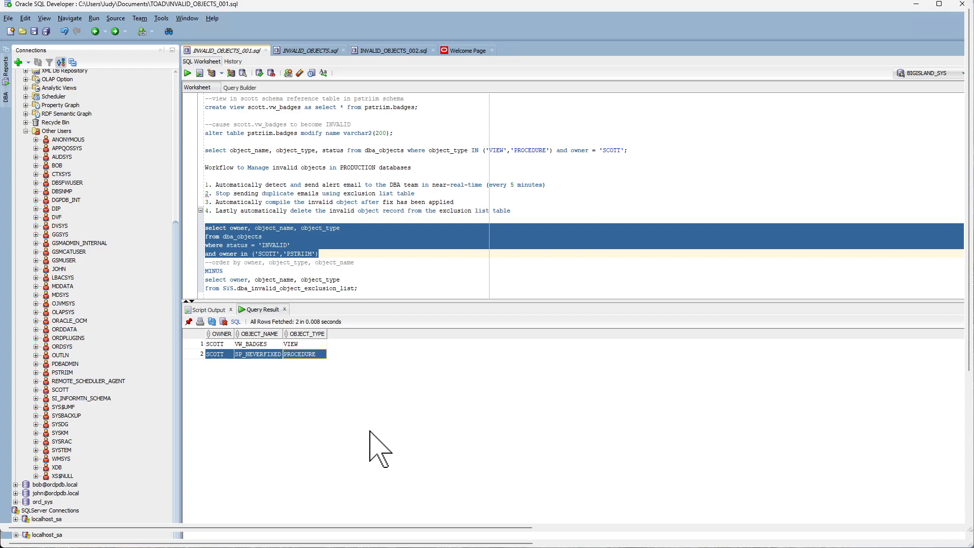
{"action": "left_click", "coordinate": [357, 288]}
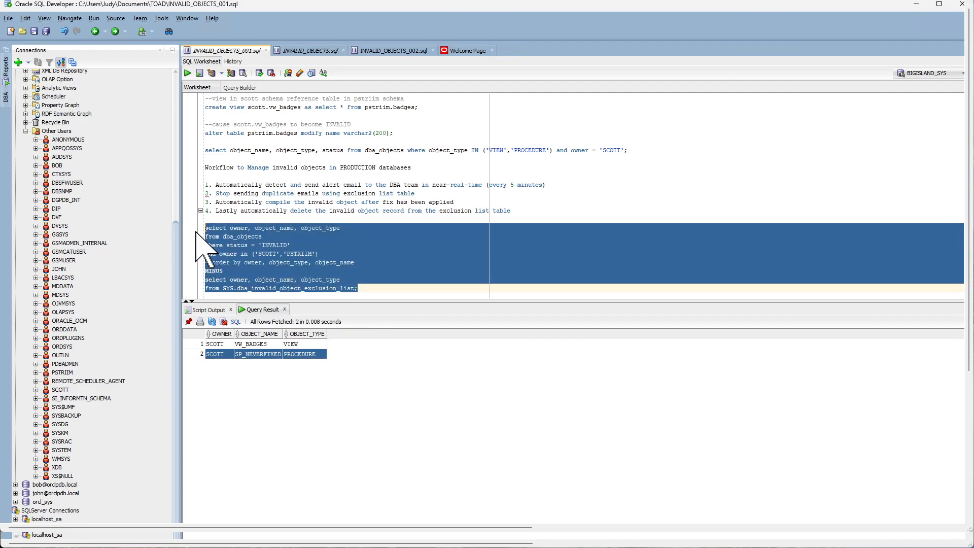
{"action": "left_click", "coordinate": [187, 72]}
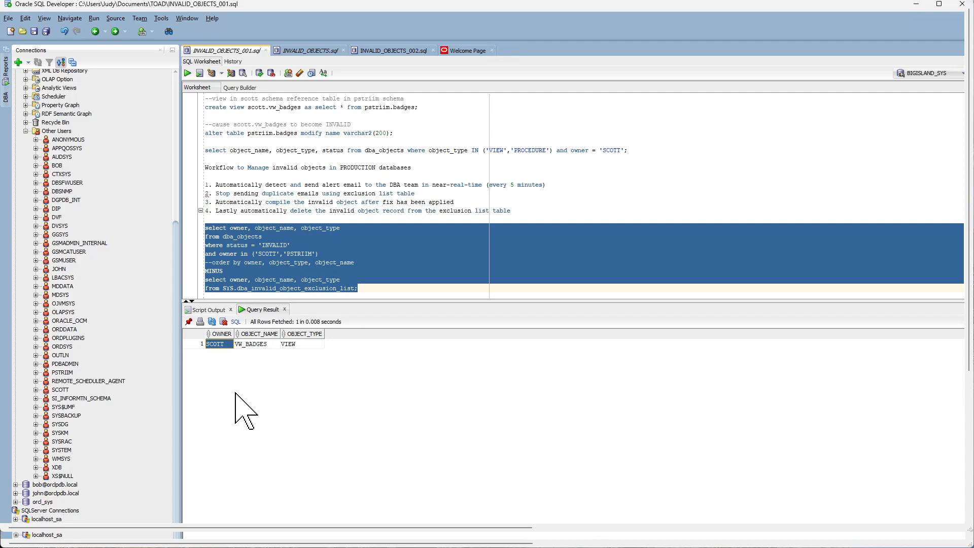
{"action": "mouse_move", "coordinate": [257, 396]}
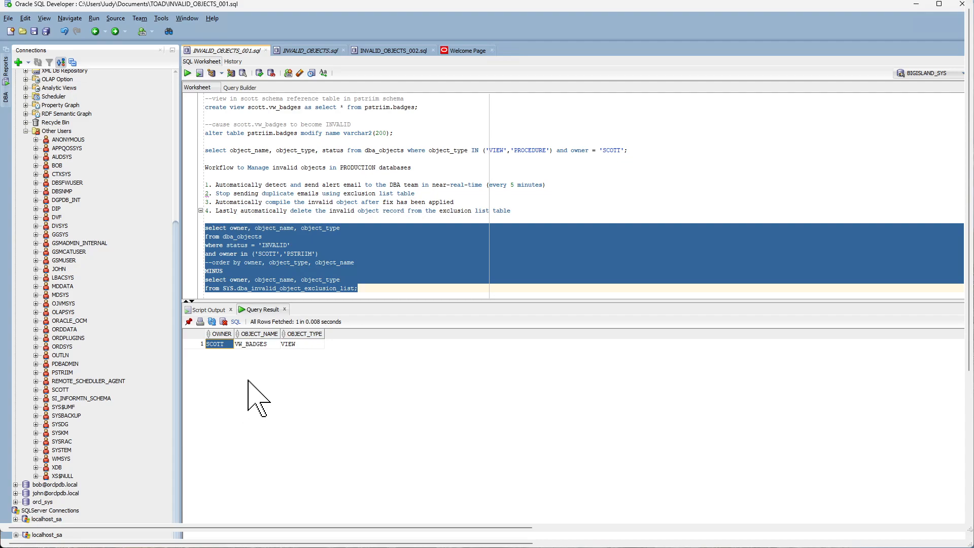
{"action": "mouse_move", "coordinate": [319, 390]}
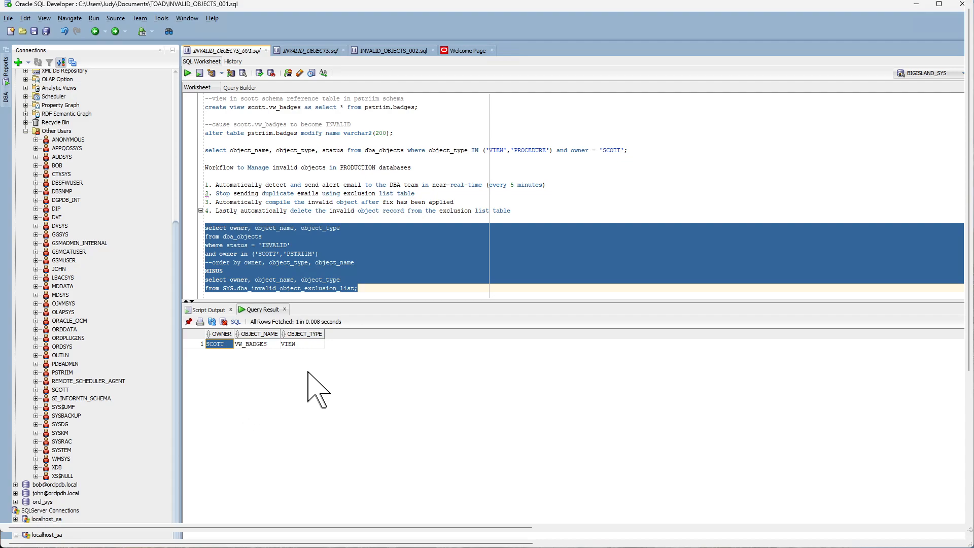
{"action": "left_click", "coordinate": [249, 193]}
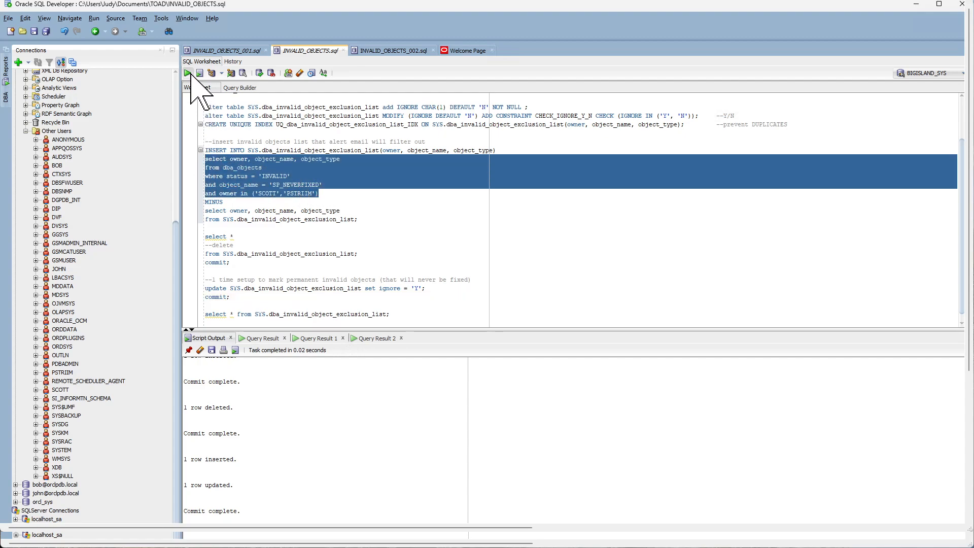
Preview the insert's invalid-objects query without the SP_NEVERFIXED filter.
{"action": "left_click", "coordinate": [187, 73]}
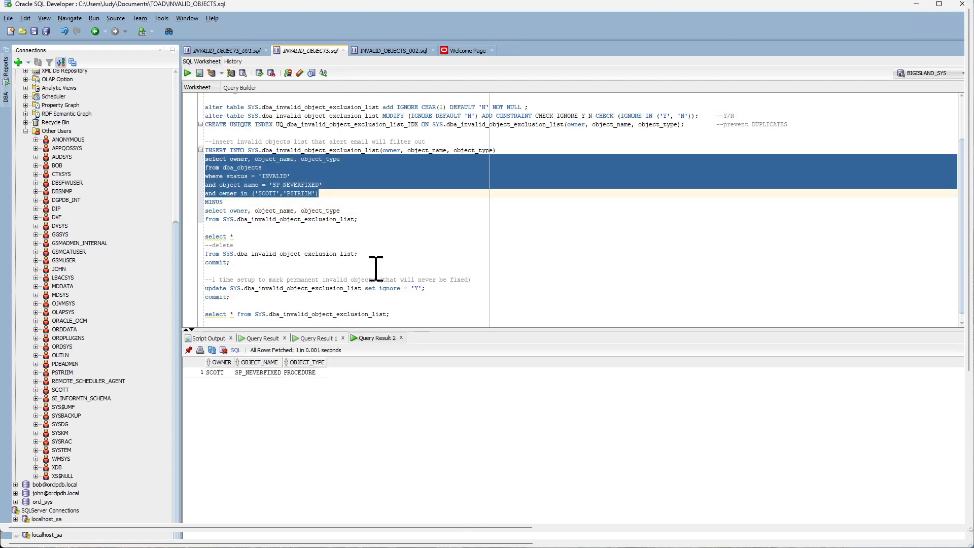
{"action": "mouse_move", "coordinate": [365, 238]}
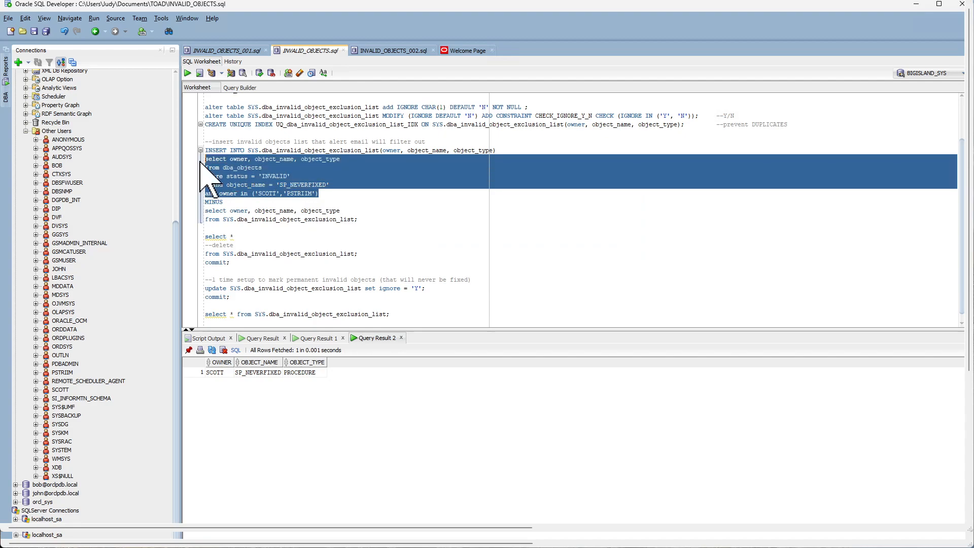
{"action": "left_click", "coordinate": [188, 73]}
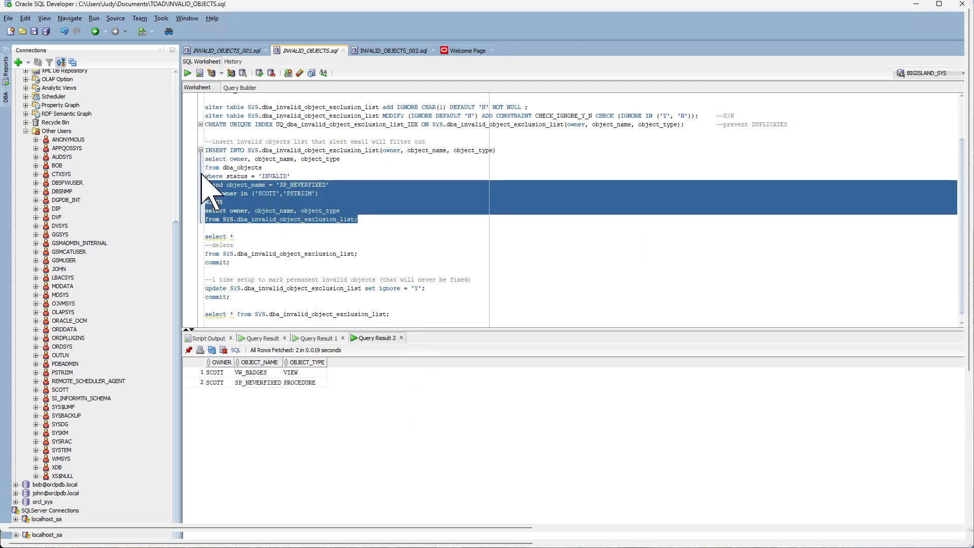
{"action": "left_click", "coordinate": [188, 73]}
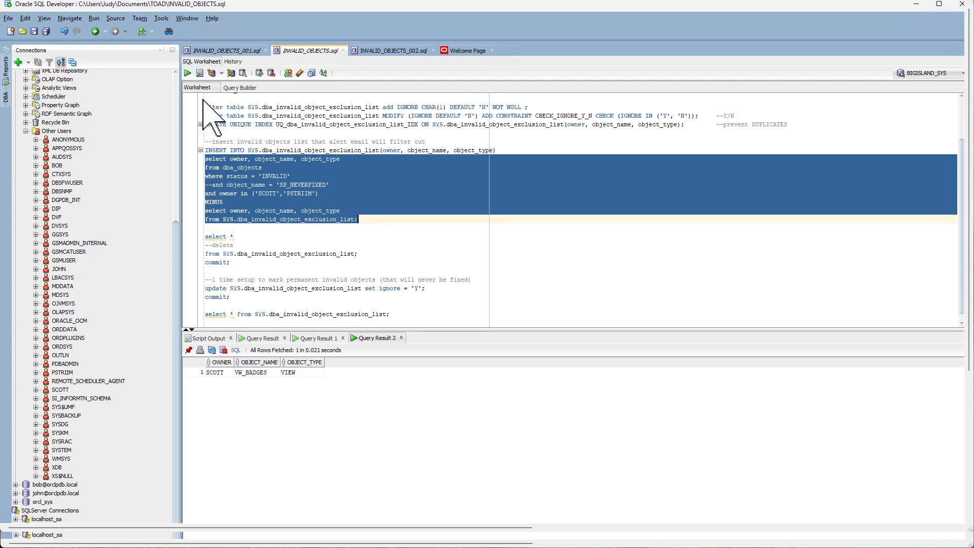
{"action": "mouse_move", "coordinate": [313, 395]}
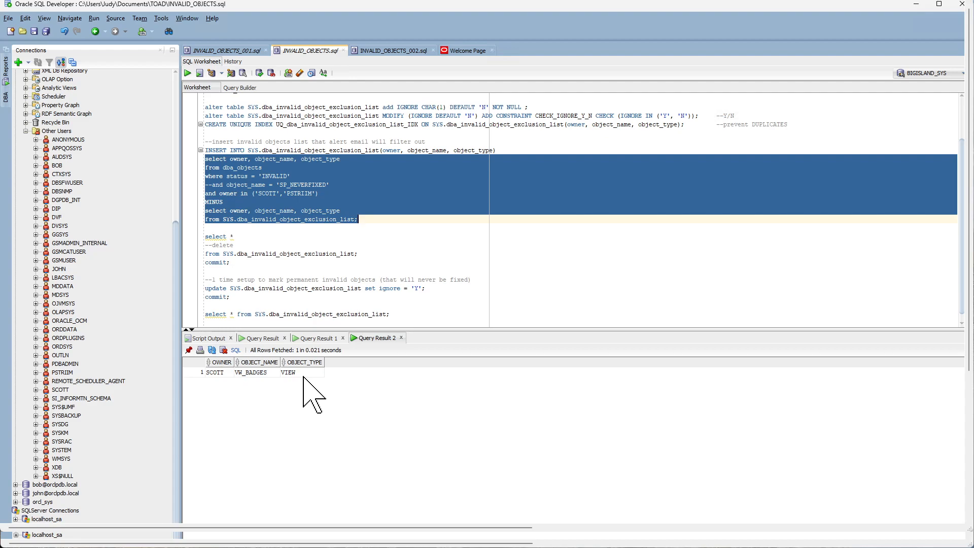
{"action": "mouse_move", "coordinate": [363, 219]}
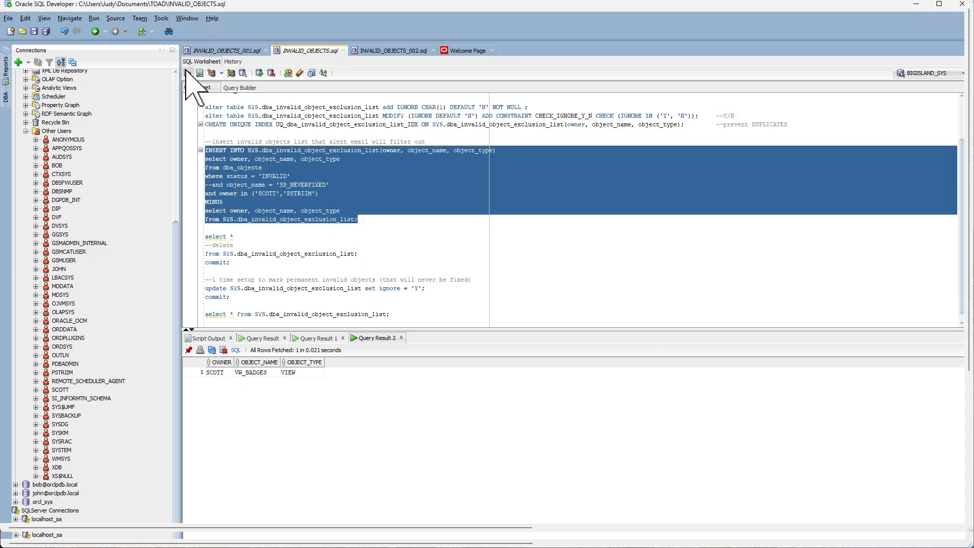
Insert VW_BADGES into the exclusion list with ignore 'N' and commit.
{"action": "left_click", "coordinate": [200, 73]}
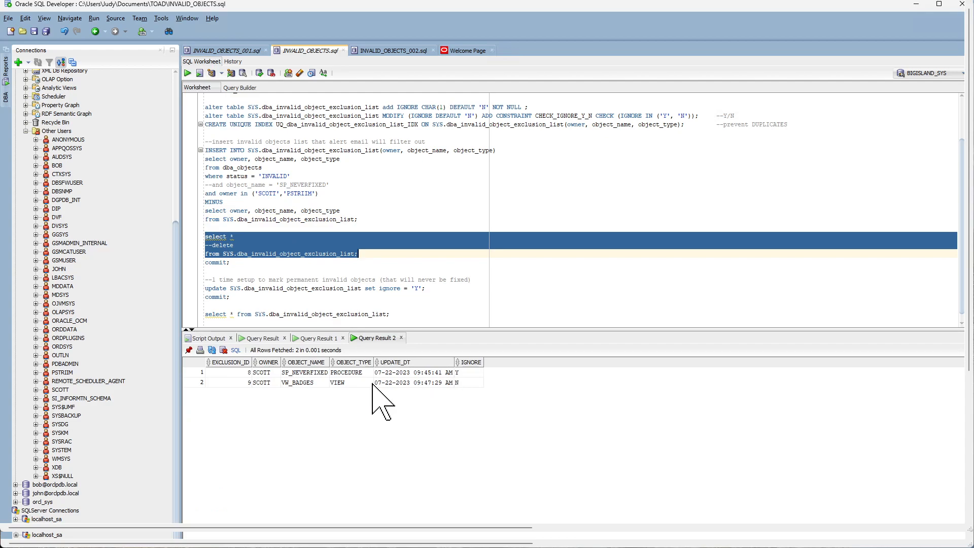
{"action": "mouse_move", "coordinate": [296, 413]}
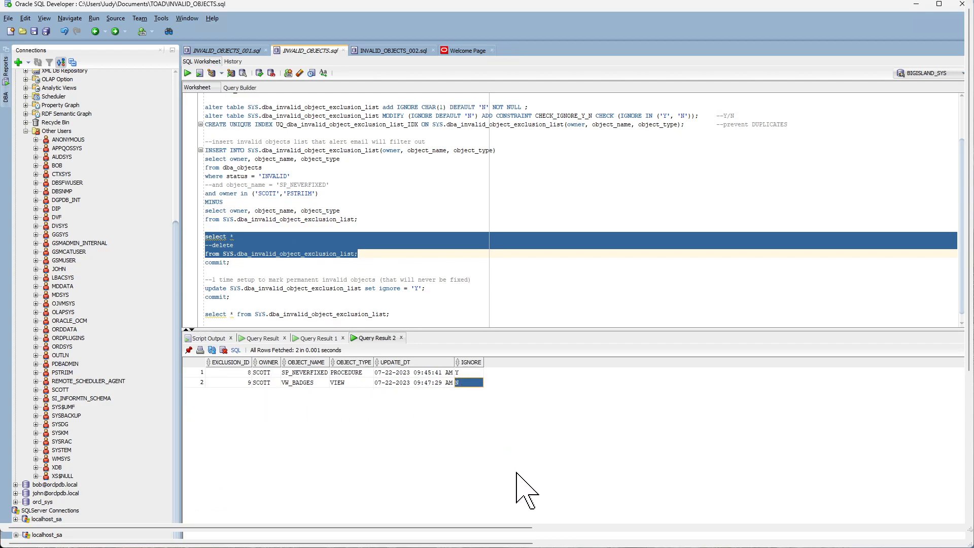
{"action": "mouse_move", "coordinate": [479, 407]}
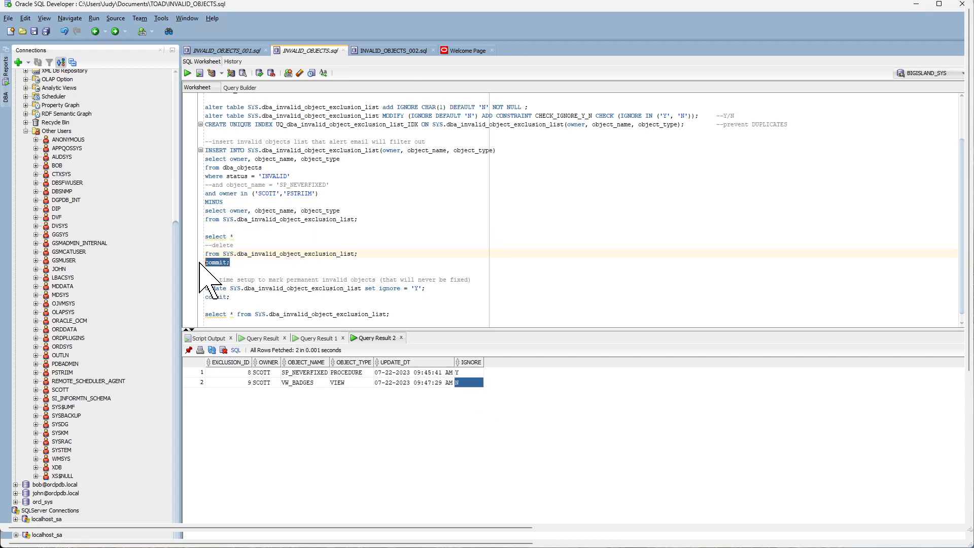
{"action": "left_click", "coordinate": [200, 73]}
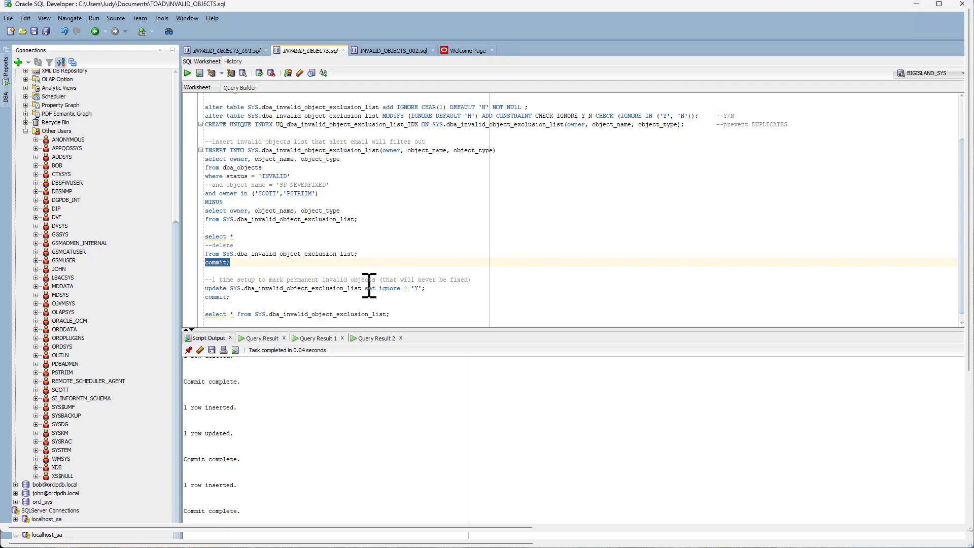
{"action": "left_click", "coordinate": [224, 50]}
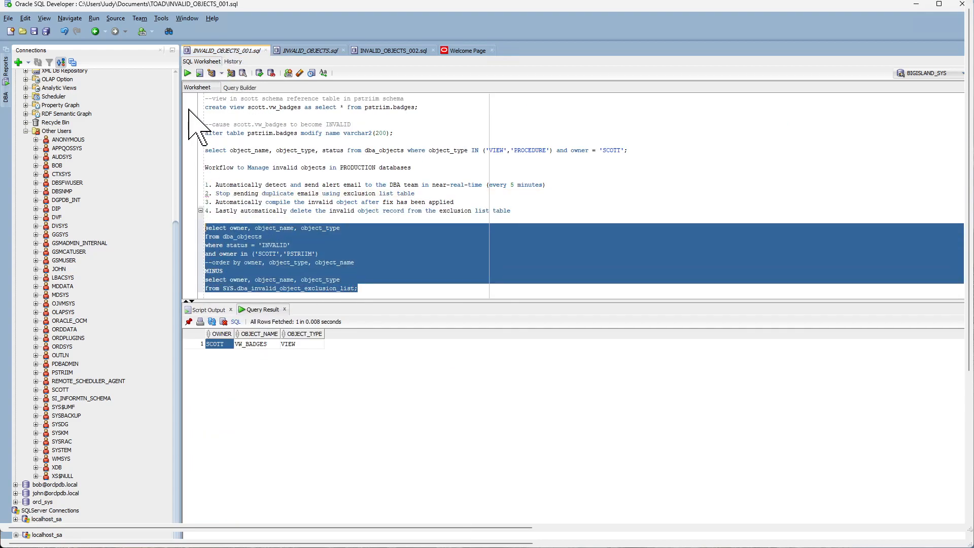
Rerun the MINUS monitoring query (no rows), then bring up INVALID_OBJECTS_002.
{"action": "left_click", "coordinate": [187, 73]}
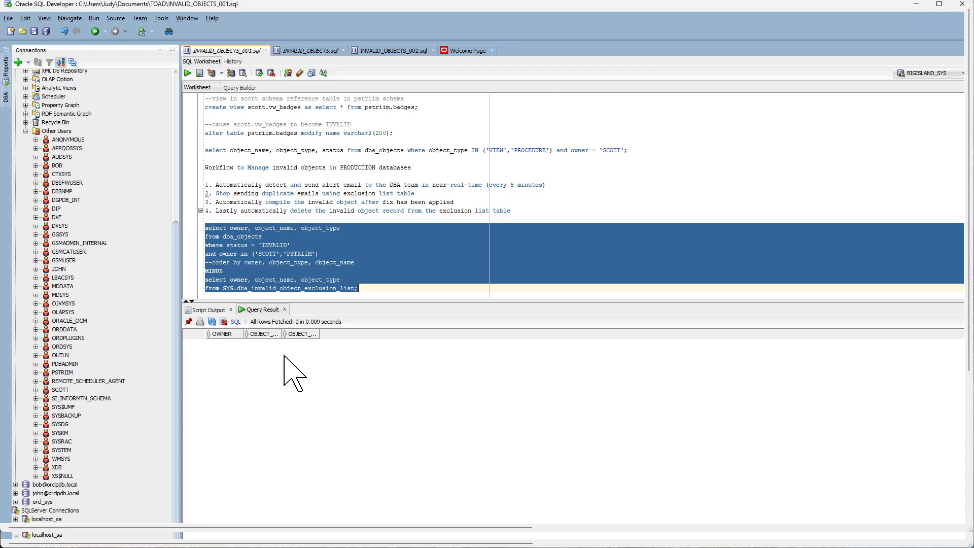
{"action": "mouse_move", "coordinate": [336, 385]}
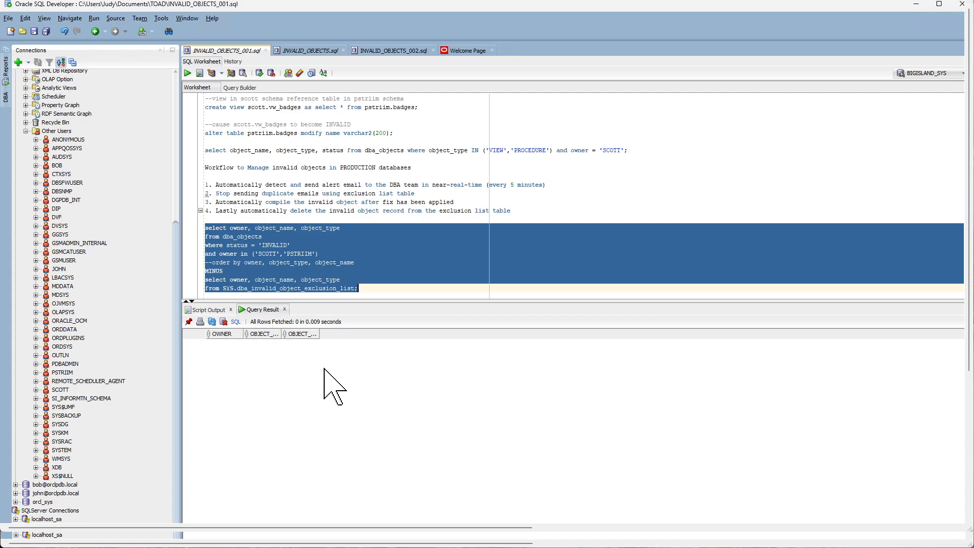
{"action": "mouse_move", "coordinate": [424, 192]}
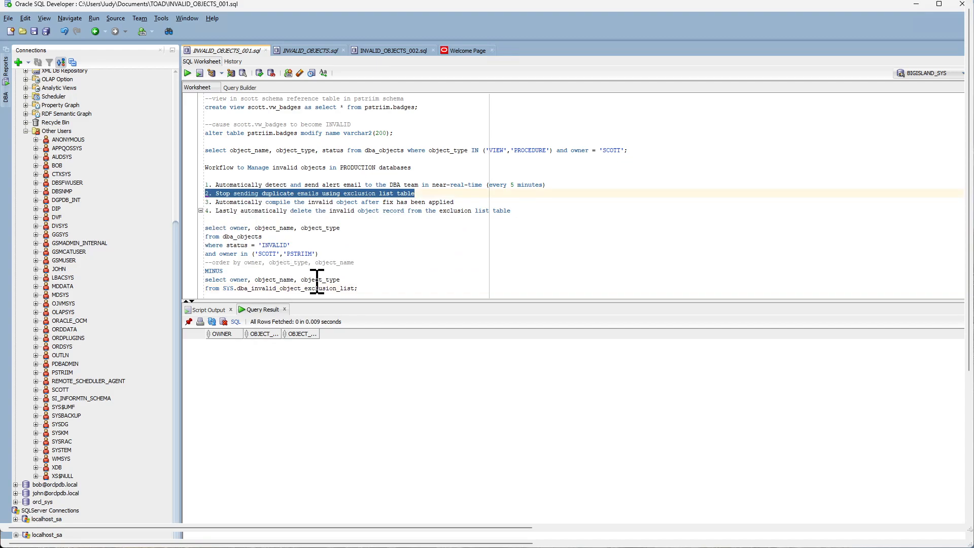
{"action": "left_click", "coordinate": [457, 202]}
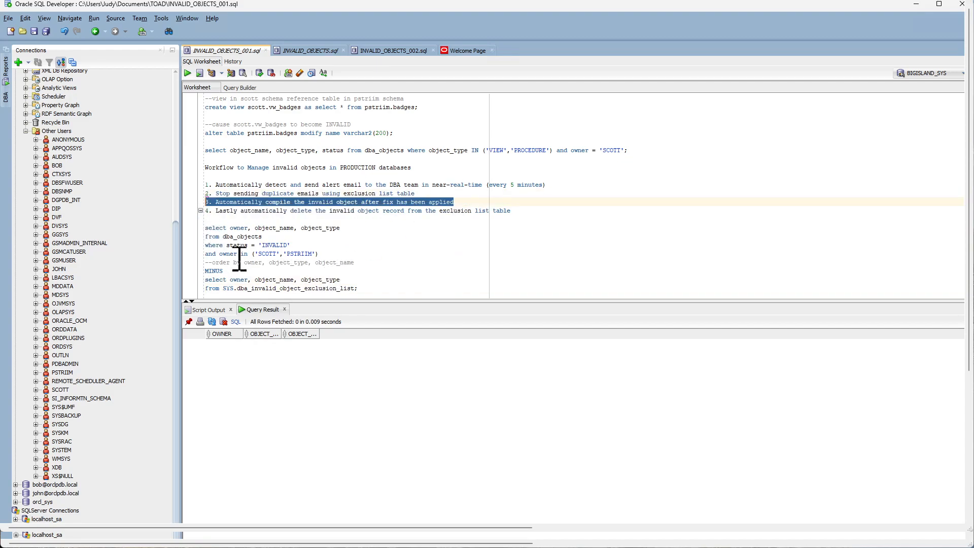
{"action": "mouse_move", "coordinate": [366, 202]}
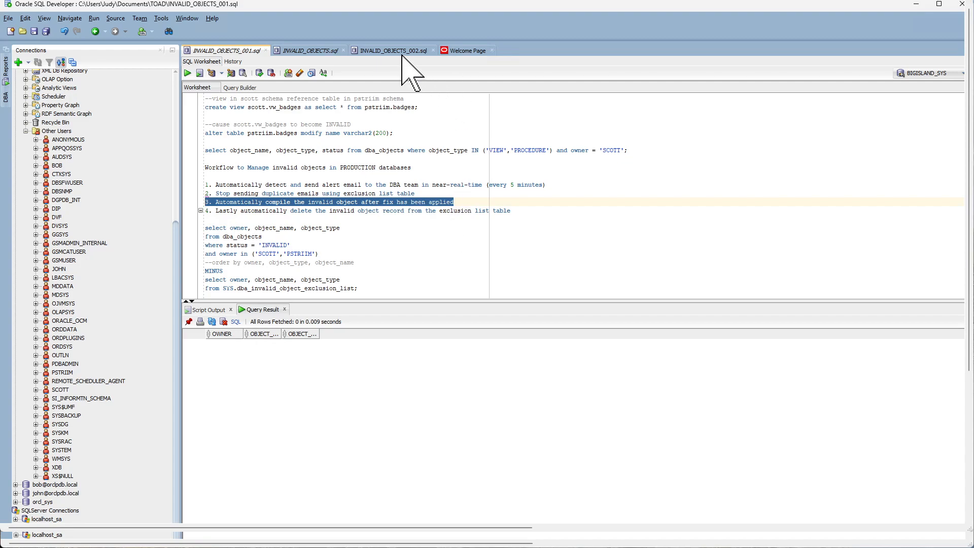
{"action": "left_click", "coordinate": [392, 50]}
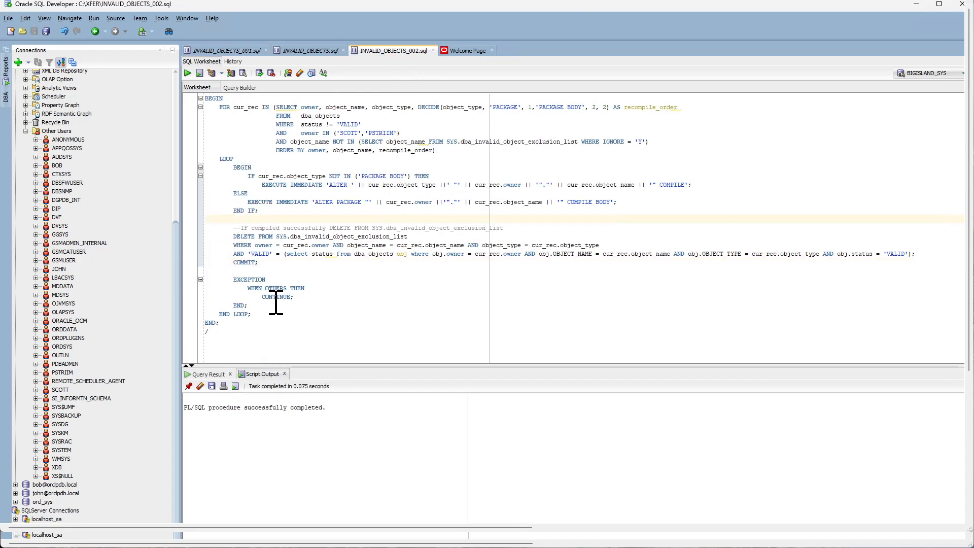
{"action": "mouse_move", "coordinate": [278, 331]}
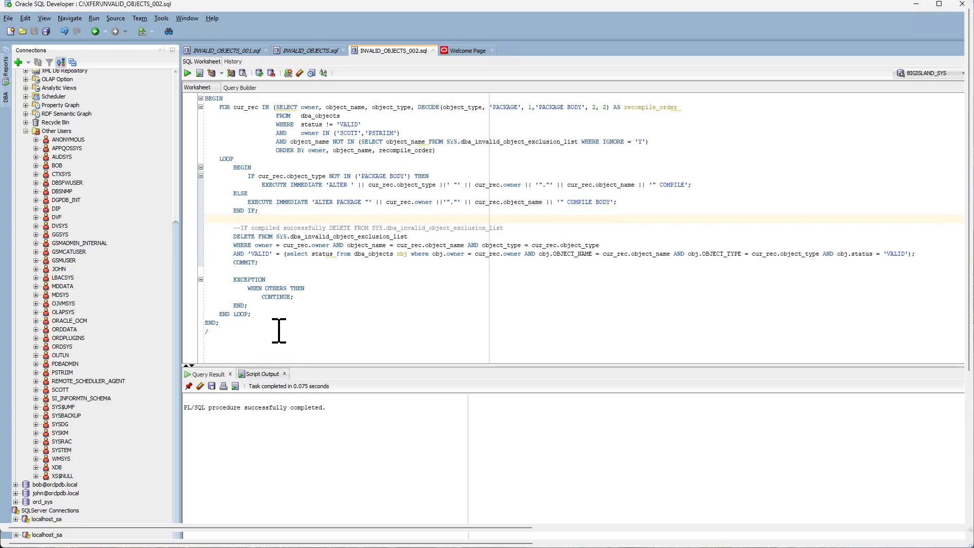
{"action": "mouse_move", "coordinate": [357, 236]}
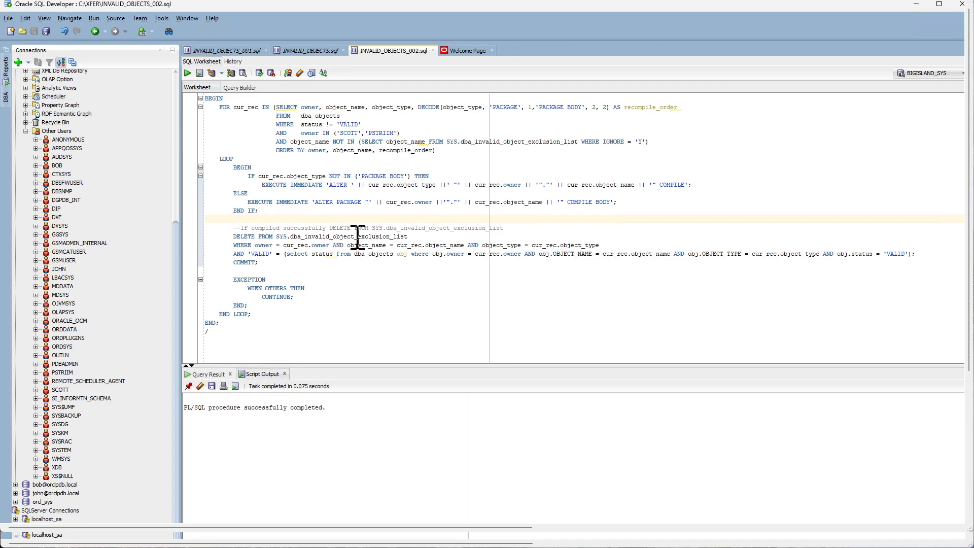
{"action": "mouse_move", "coordinate": [307, 124]}
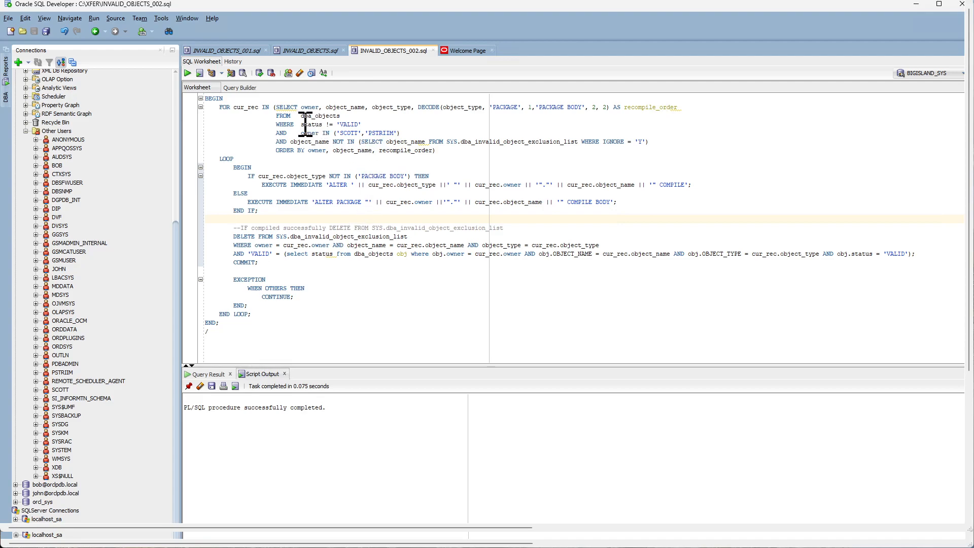
Run the recompile cursor's SELECT, returning SCOTT's VW_BADGES view with recompile order 2.
{"action": "double_click", "coordinate": [311, 125]}
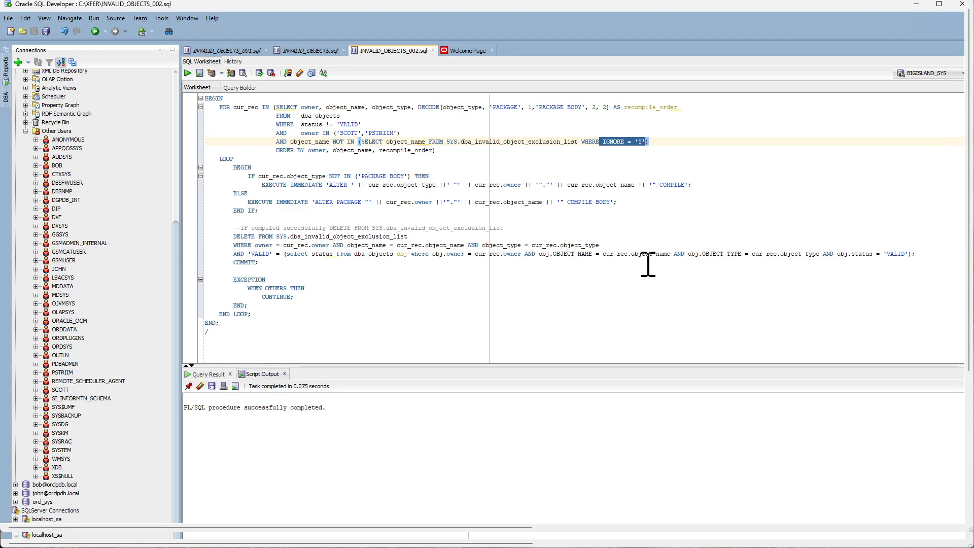
{"action": "left_click", "coordinate": [227, 158]}
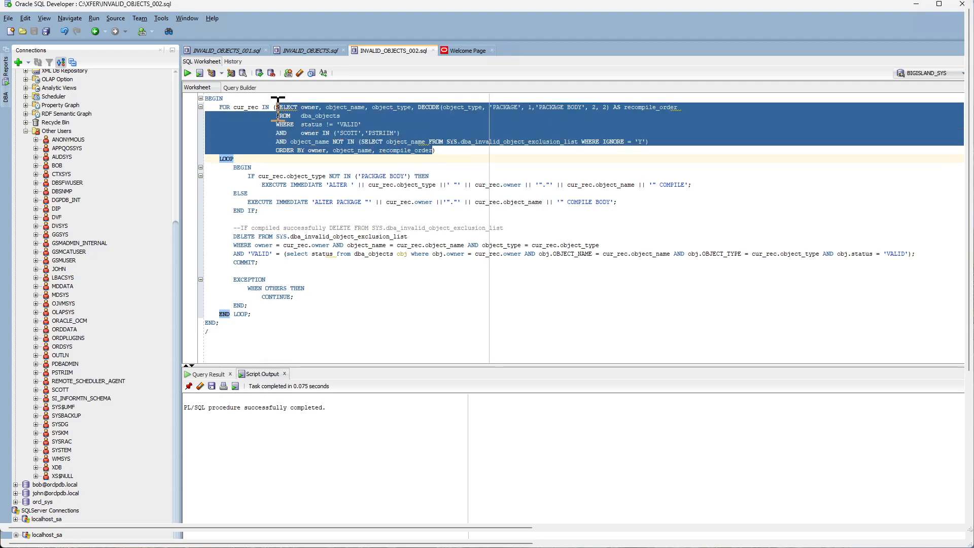
{"action": "left_click", "coordinate": [188, 73]}
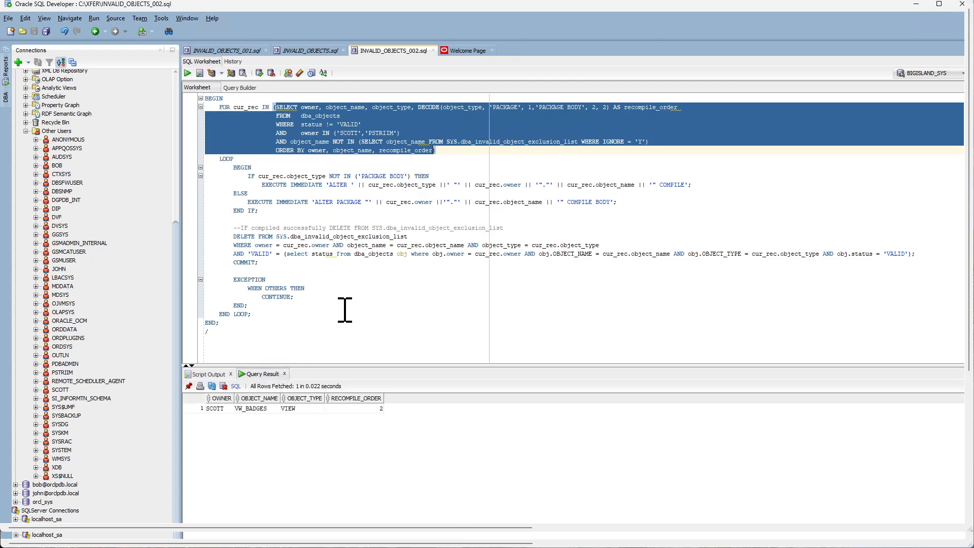
{"action": "mouse_move", "coordinate": [340, 431]}
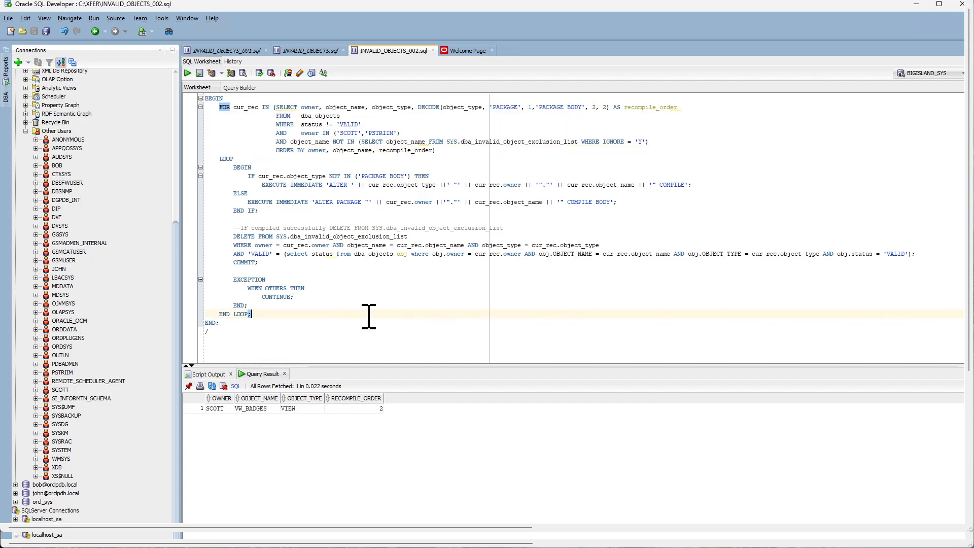
{"action": "mouse_move", "coordinate": [224, 241]}
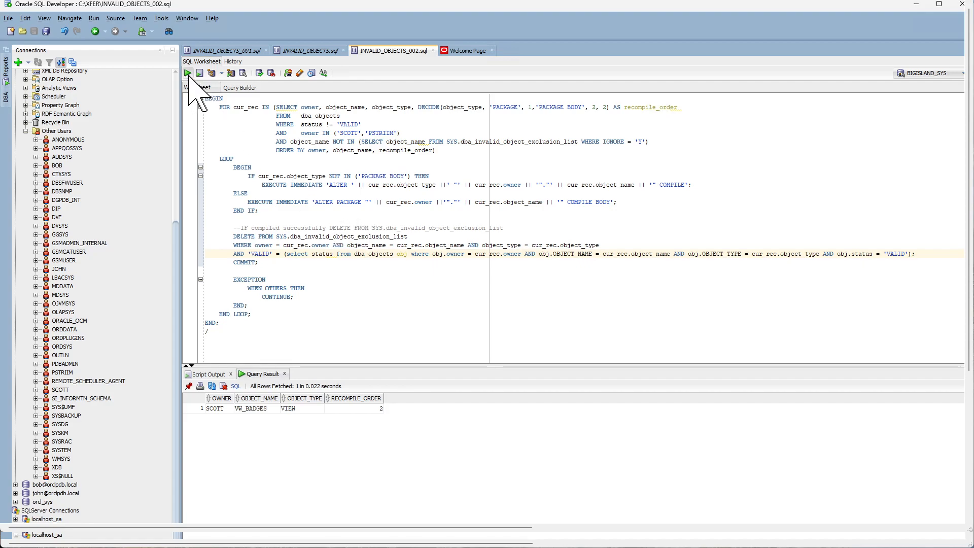
{"action": "mouse_move", "coordinate": [448, 319]}
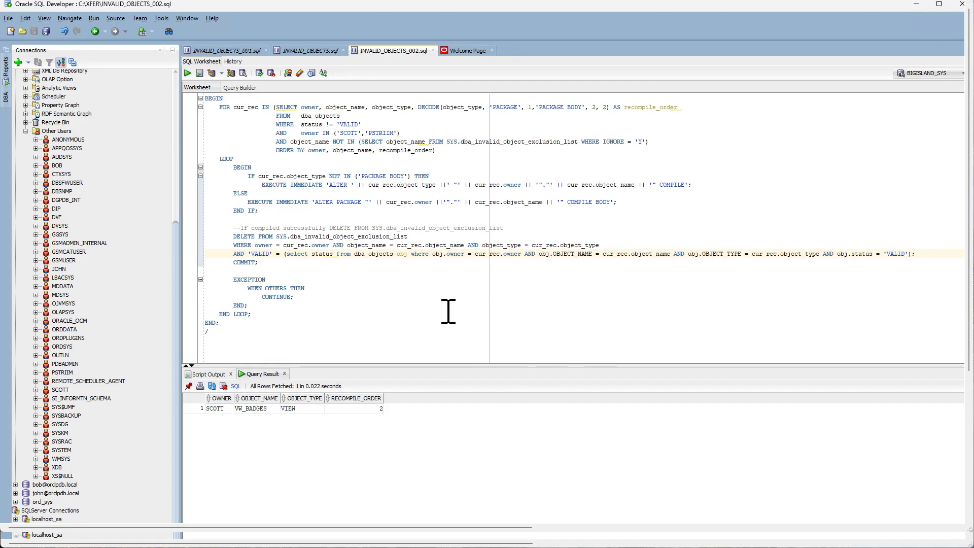
{"action": "mouse_move", "coordinate": [560, 311]}
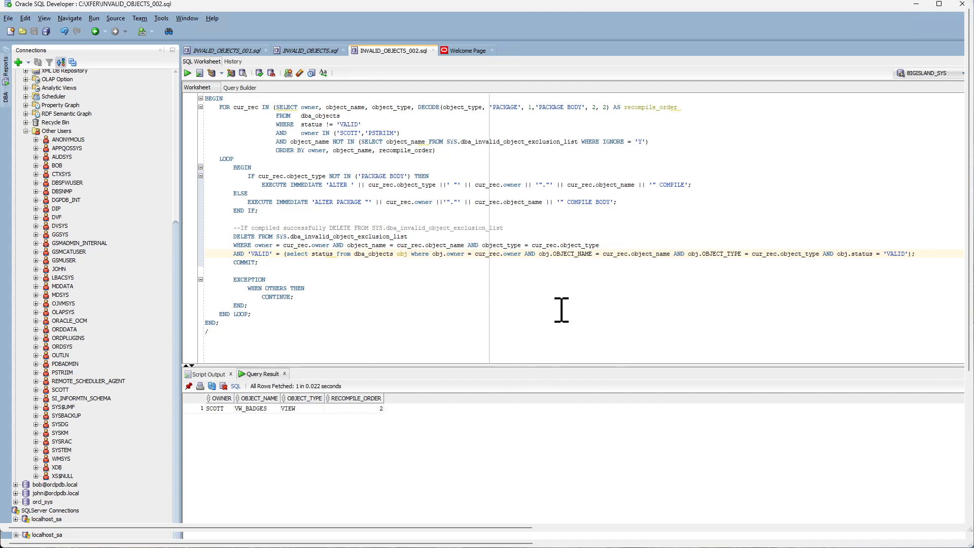
{"action": "mouse_move", "coordinate": [565, 169]}
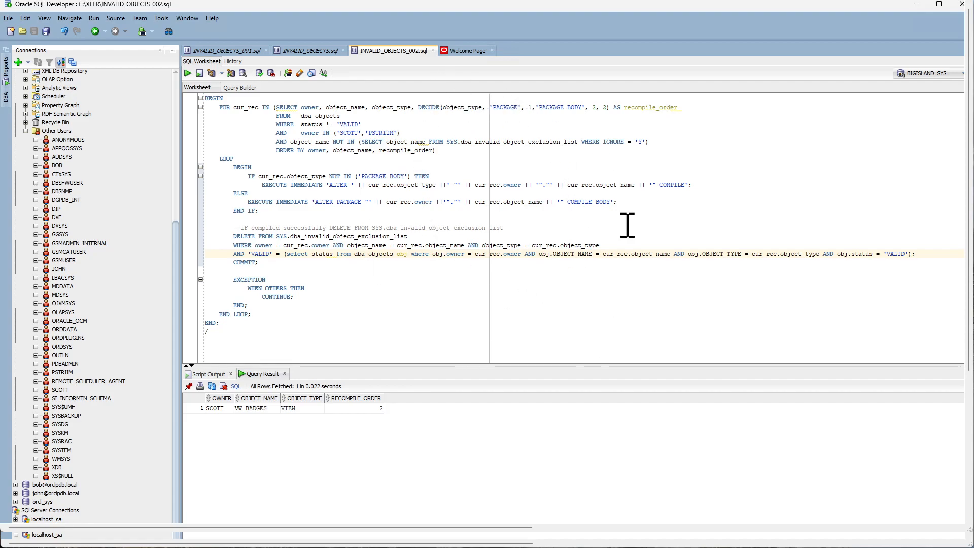
{"action": "mouse_move", "coordinate": [423, 297]}
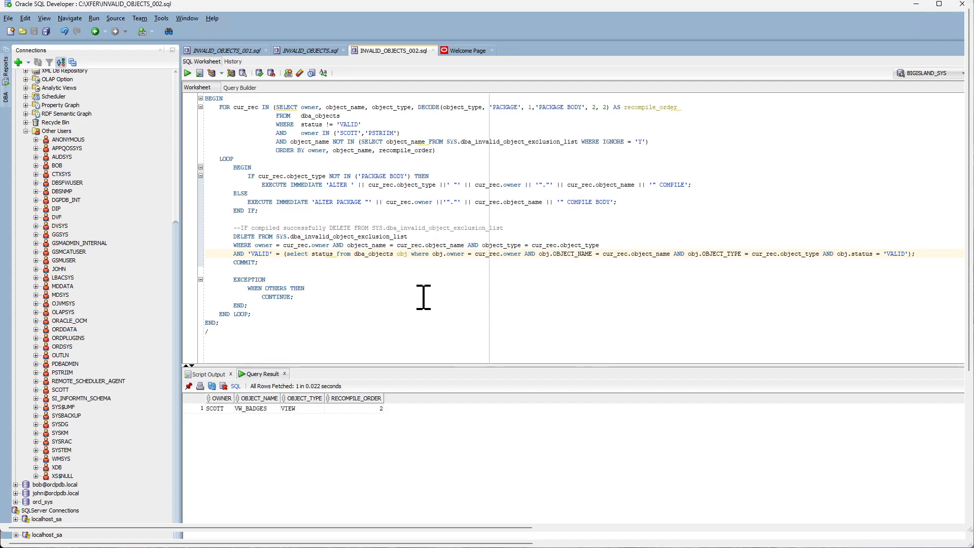
{"action": "mouse_move", "coordinate": [445, 304]}
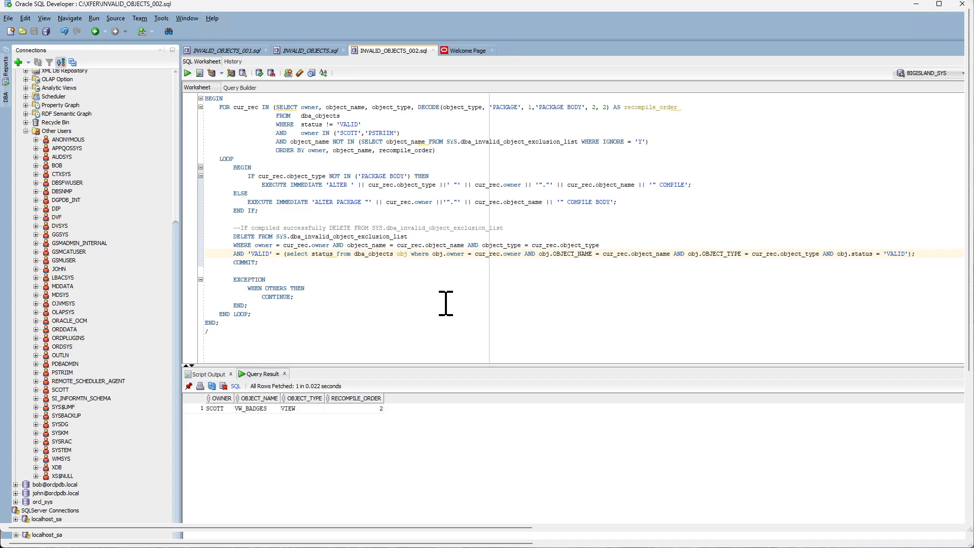
{"action": "mouse_move", "coordinate": [220, 119]}
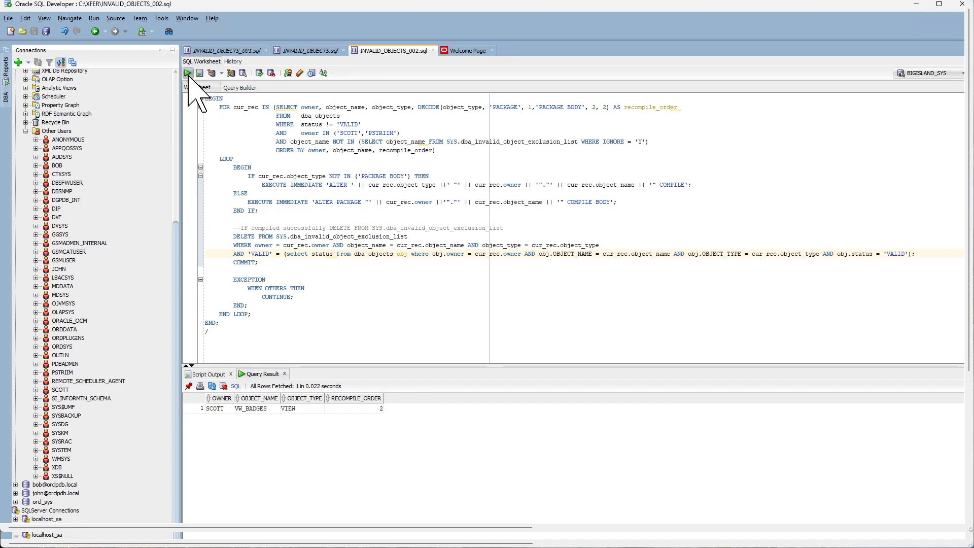
Run the recompile PL/SQL block, then rerun the monitoring query on INVALID_OBJECTS_001.
{"action": "left_click", "coordinate": [199, 73]}
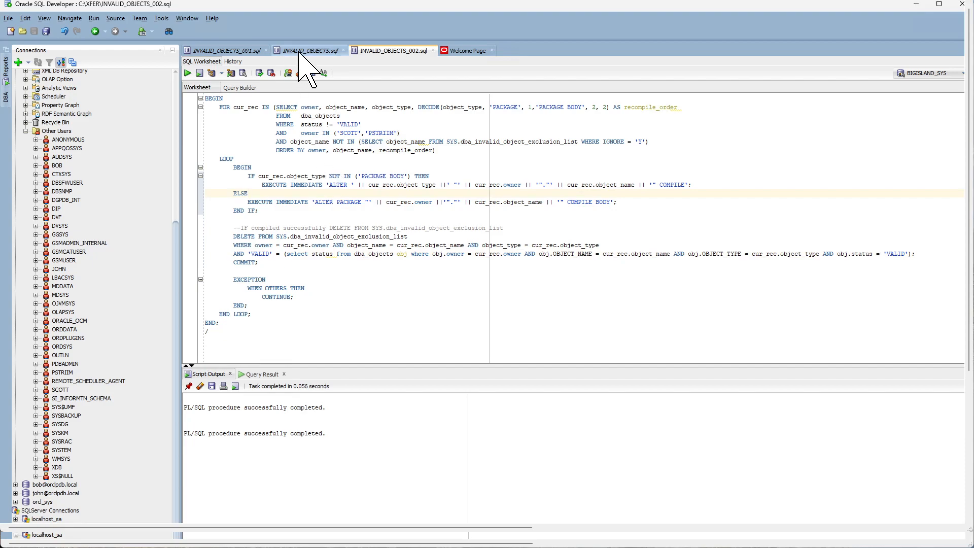
{"action": "left_click", "coordinate": [307, 50]}
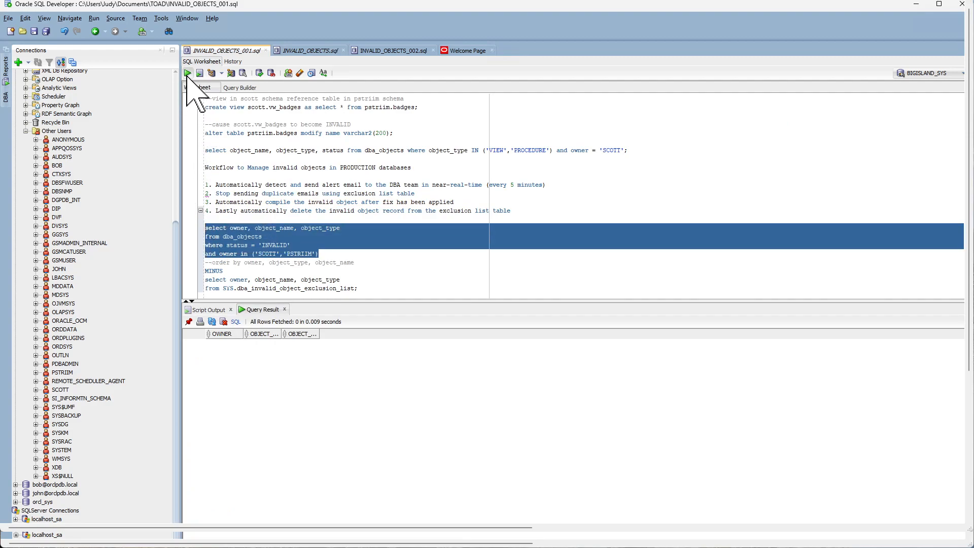
{"action": "left_click", "coordinate": [188, 72]}
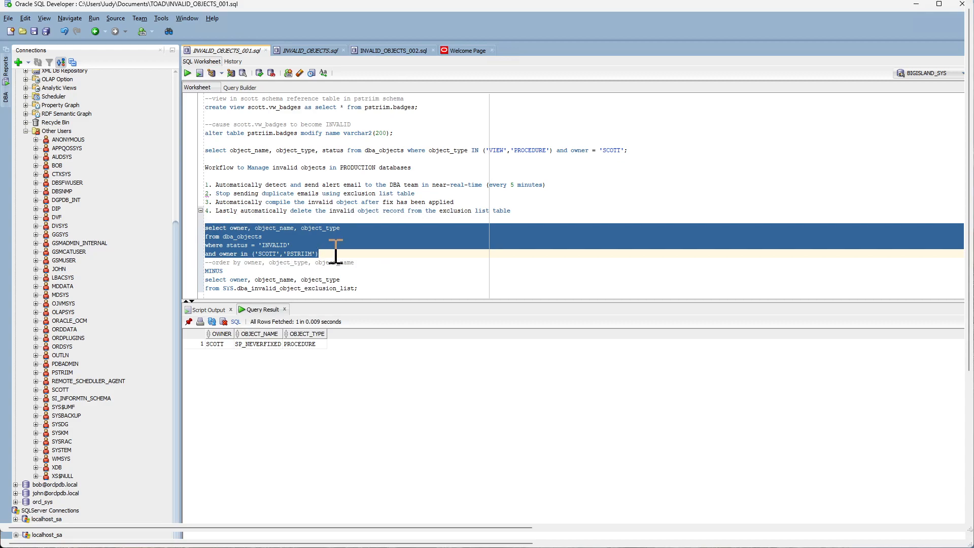
{"action": "mouse_move", "coordinate": [330, 107]}
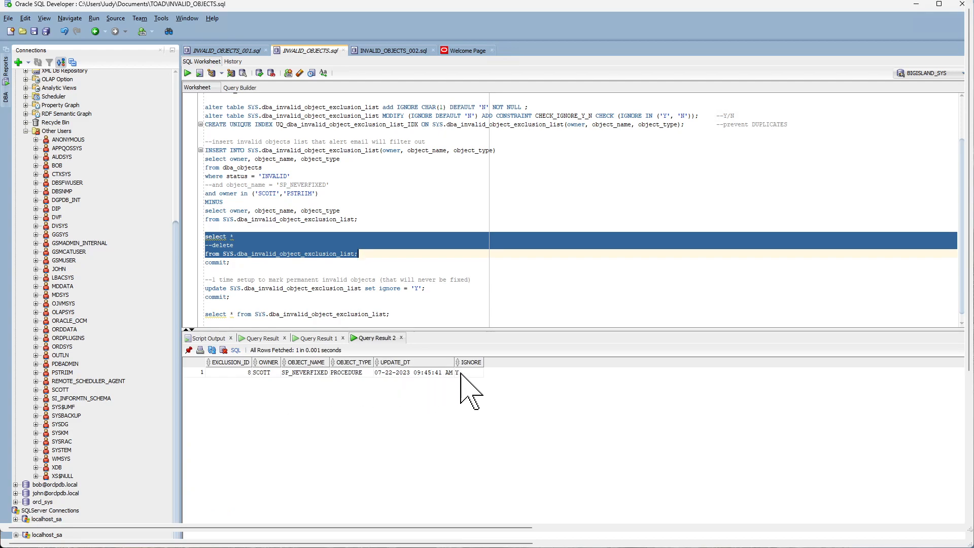
{"action": "mouse_move", "coordinate": [478, 432]}
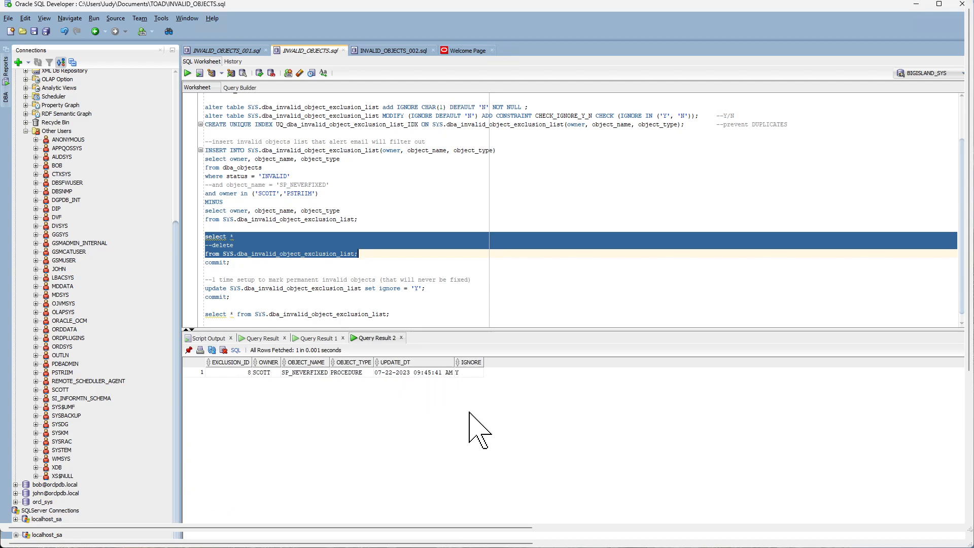
{"action": "mouse_move", "coordinate": [397, 423]}
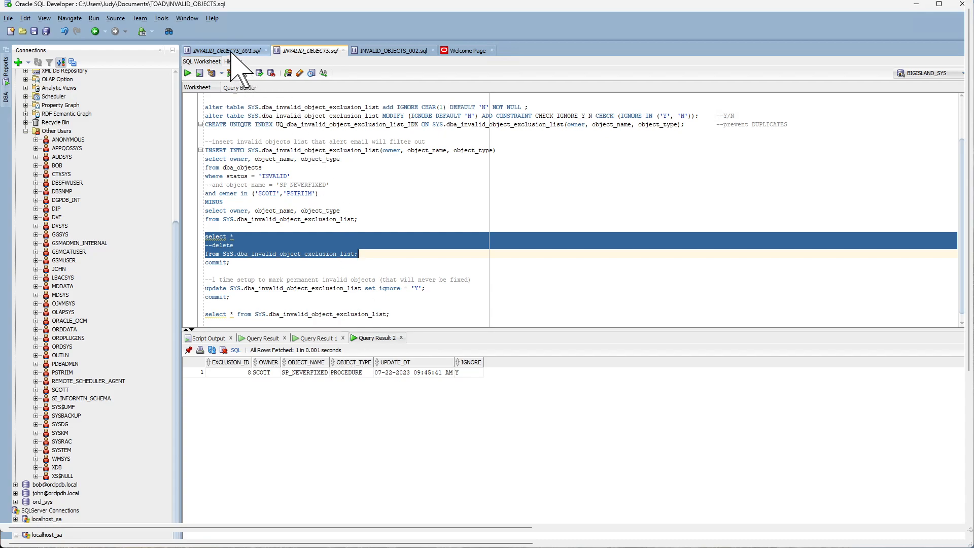
Back on INVALID_OBJECTS_001, highlight then clear the automatic compilation workflow note.
{"action": "left_click", "coordinate": [223, 50]}
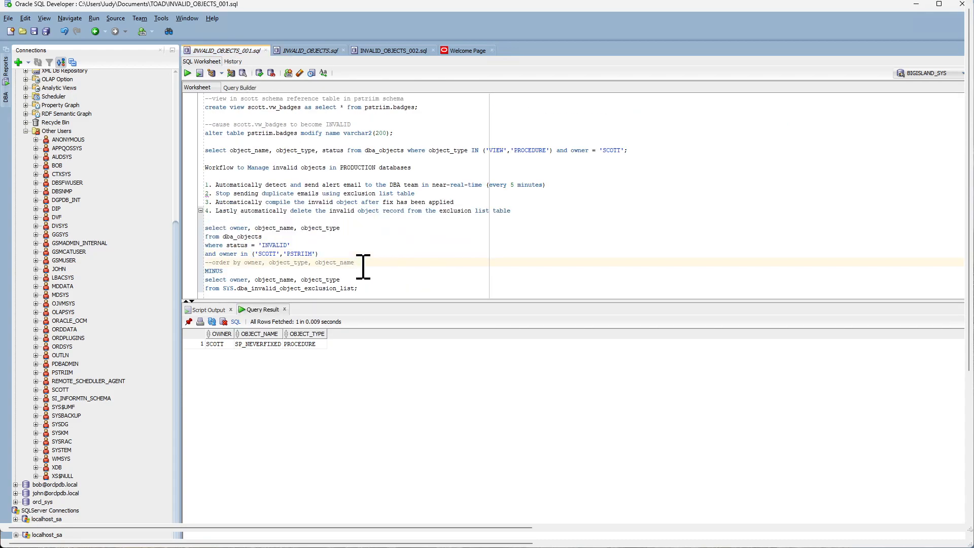
{"action": "double_click", "coordinate": [441, 201]}
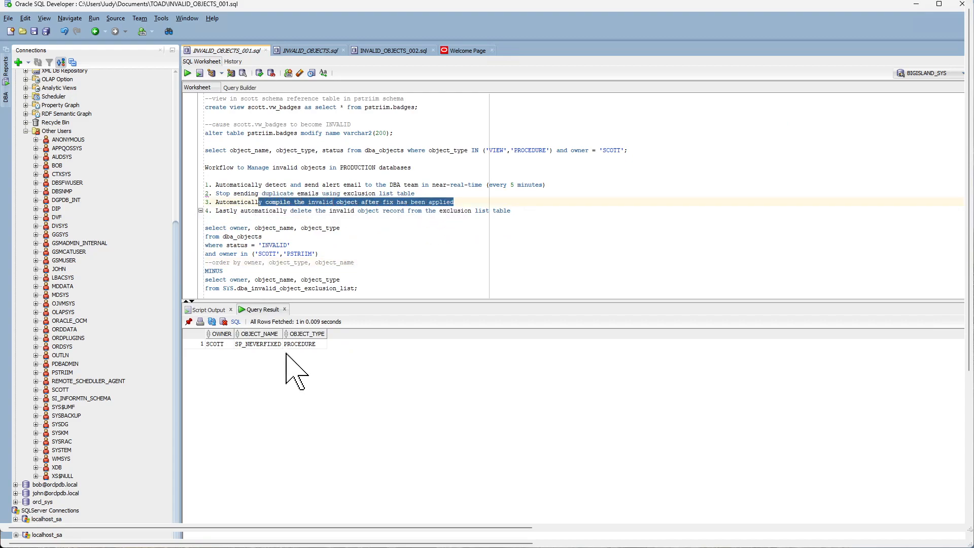
{"action": "mouse_move", "coordinate": [438, 205]}
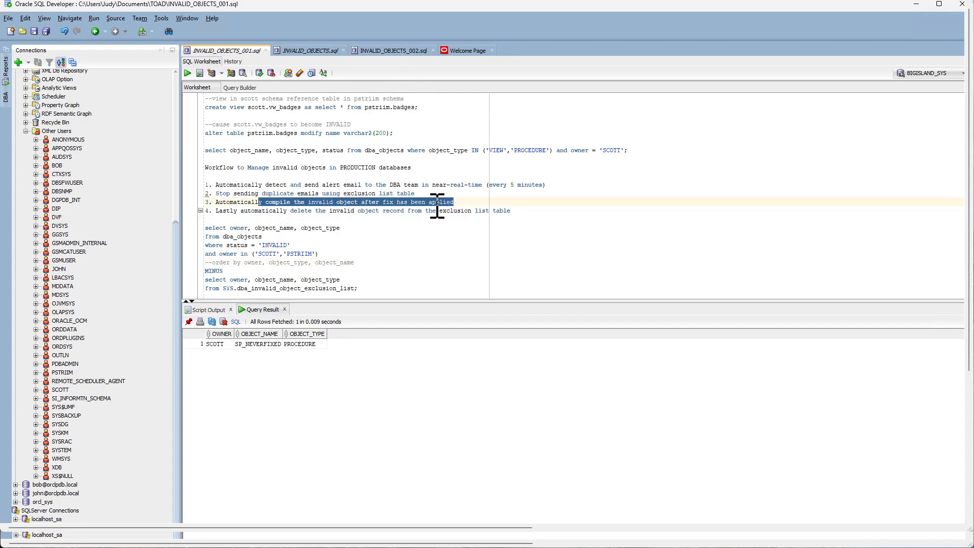
{"action": "mouse_move", "coordinate": [459, 202]}
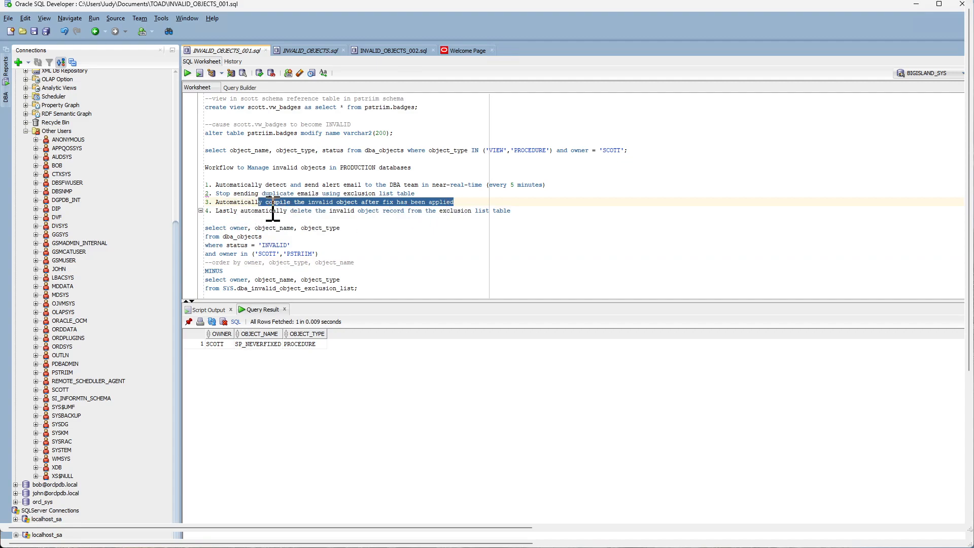
{"action": "mouse_move", "coordinate": [437, 209]}
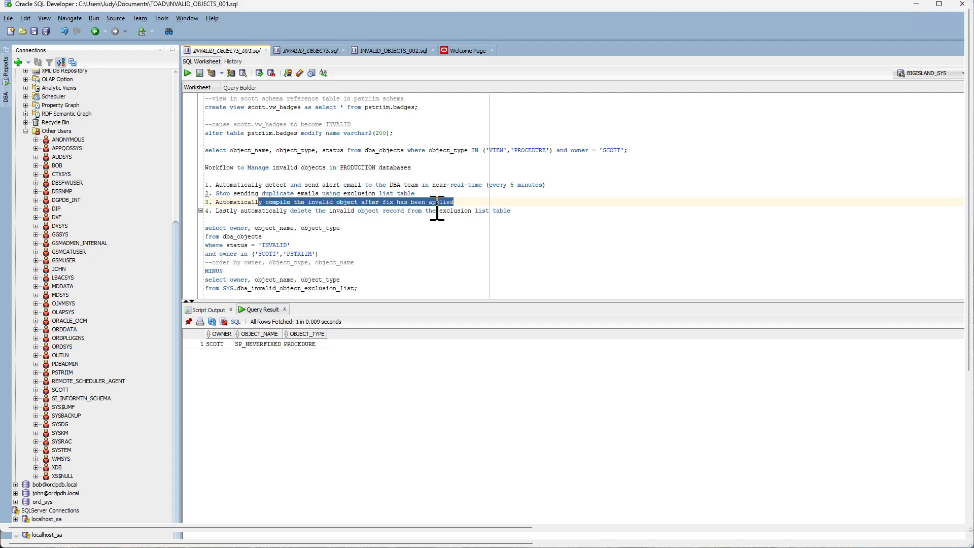
{"action": "left_click", "coordinate": [527, 210]}
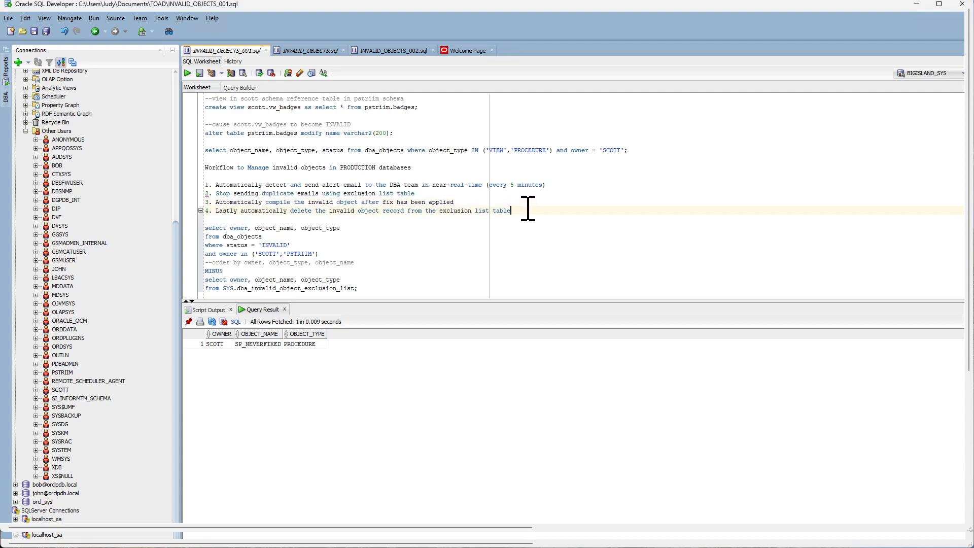